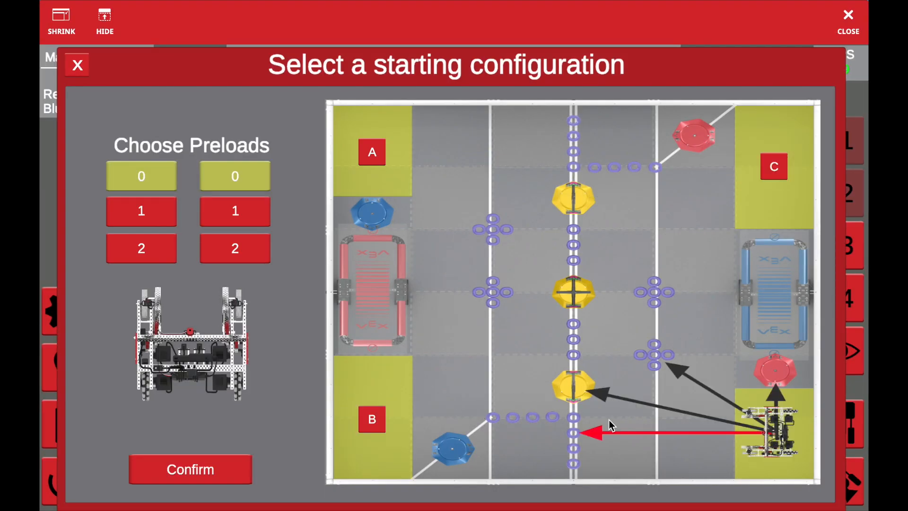
# - Scroll the VRC VR Skills page to the getting-started steps with the Knowledge Base and Teacher Resources links
pyautogui.click(190, 469)
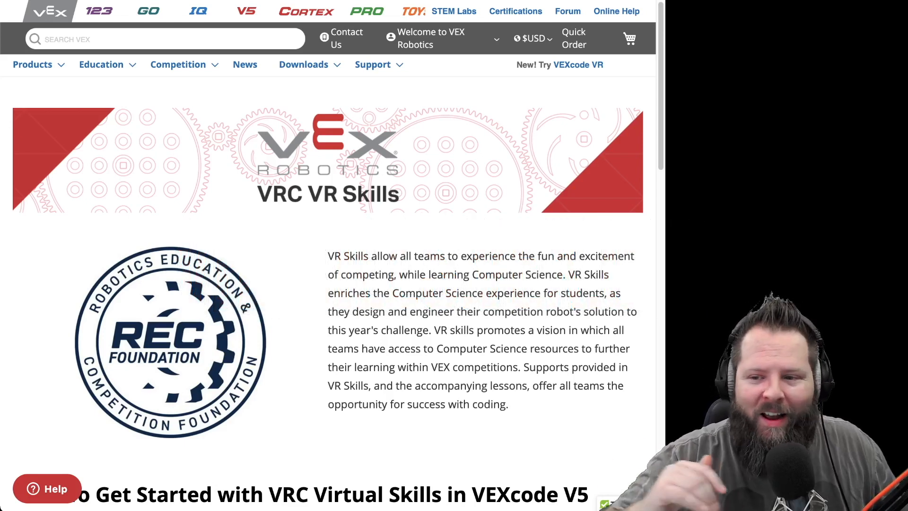
pyautogui.moveTo(525, 232)
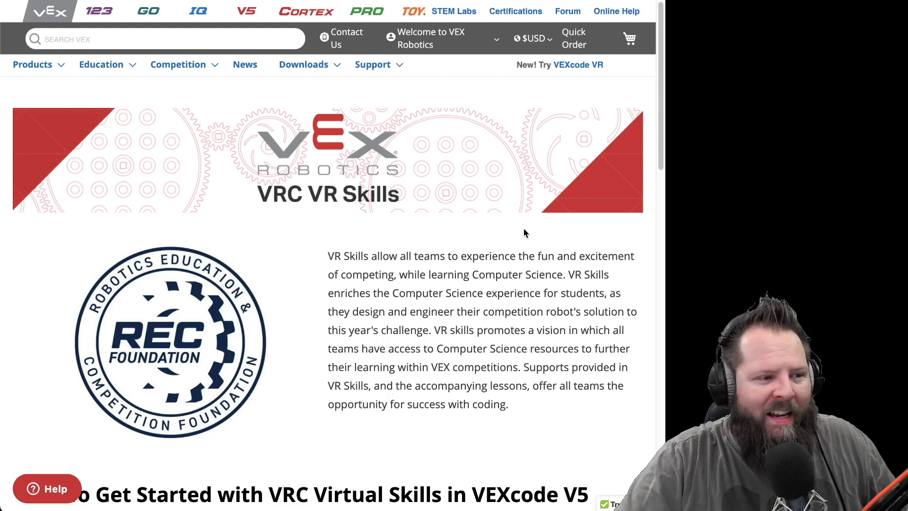
pyautogui.moveTo(383, 178)
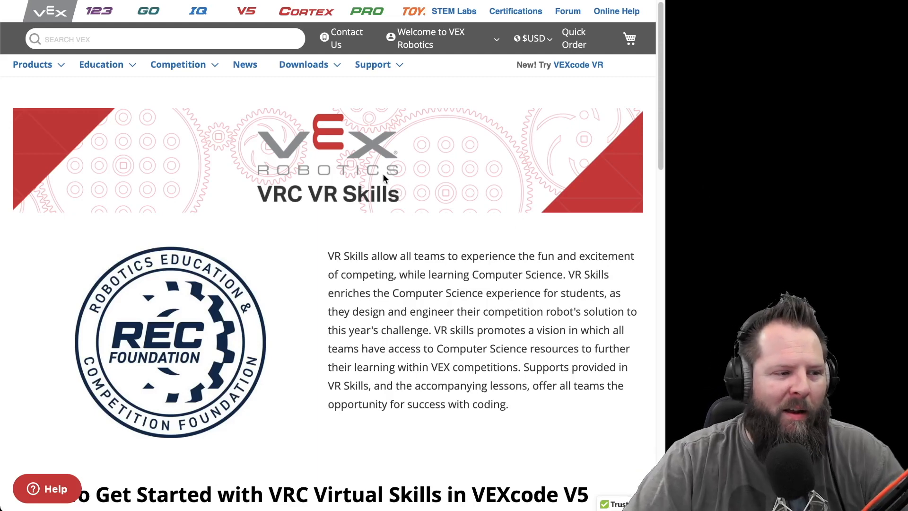
pyautogui.moveTo(352, 215)
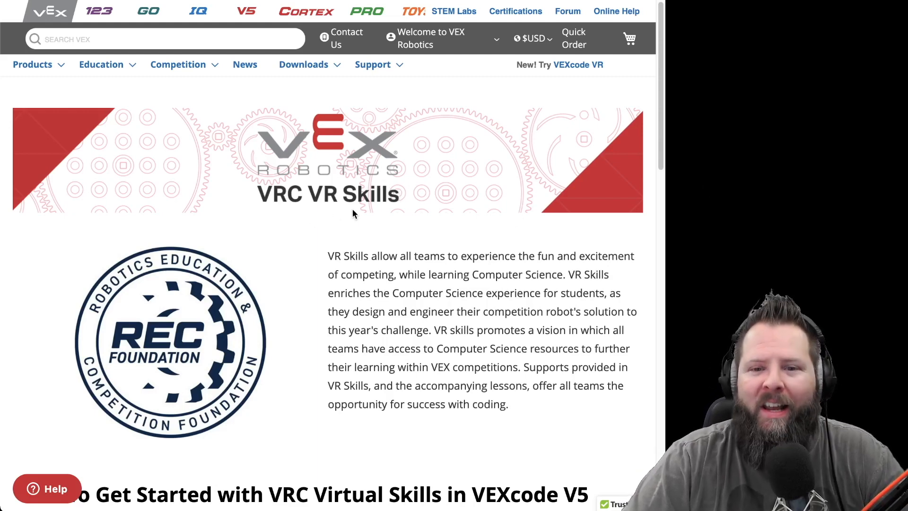
pyautogui.moveTo(390, 225)
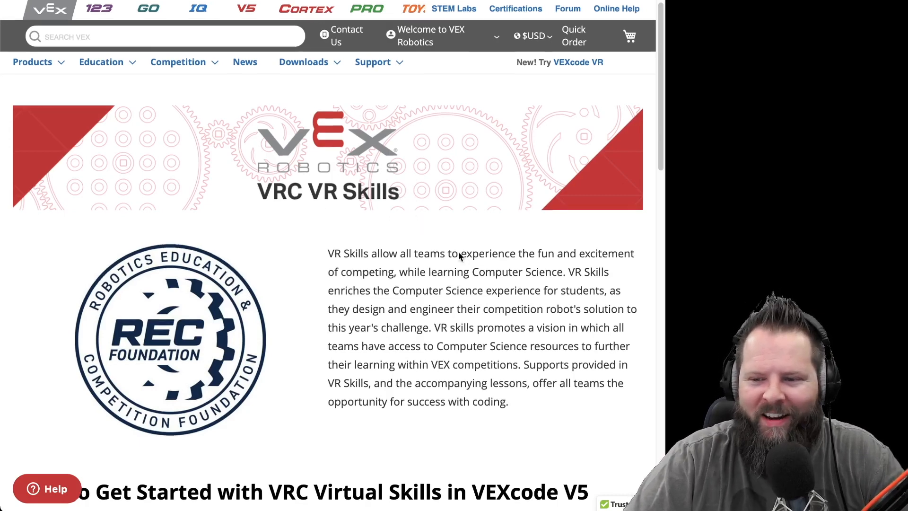
pyautogui.scroll(-3)
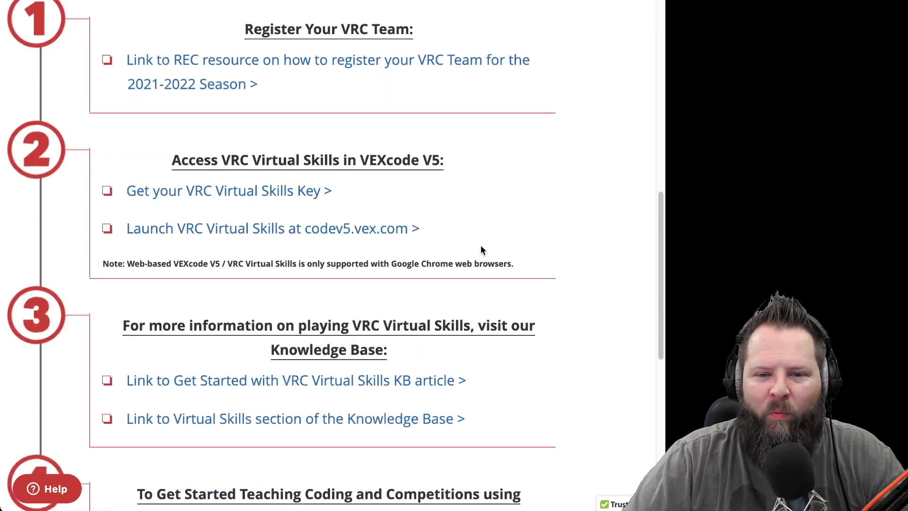
pyautogui.scroll(-3)
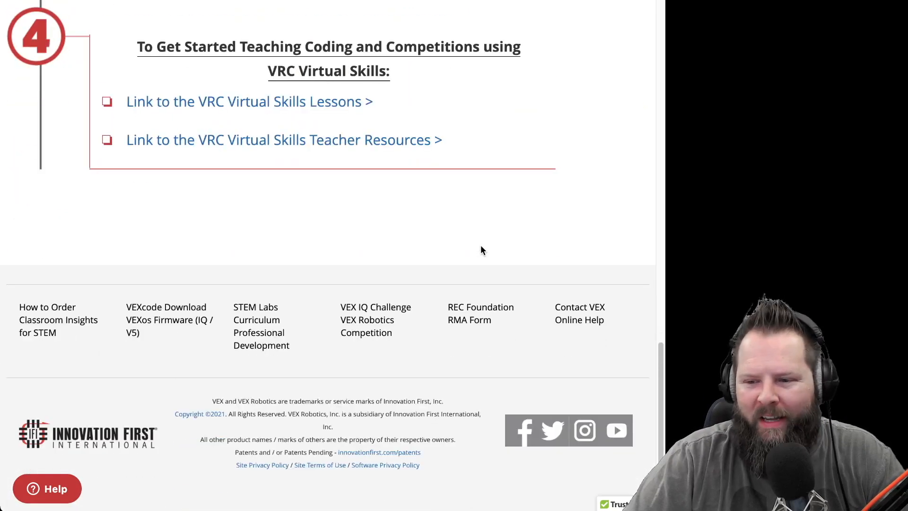
pyautogui.scroll(3)
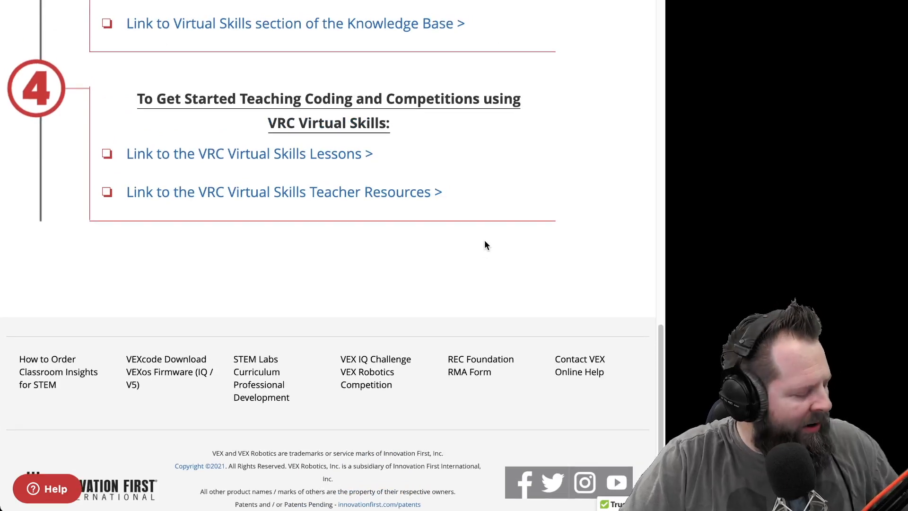
pyautogui.scroll(3)
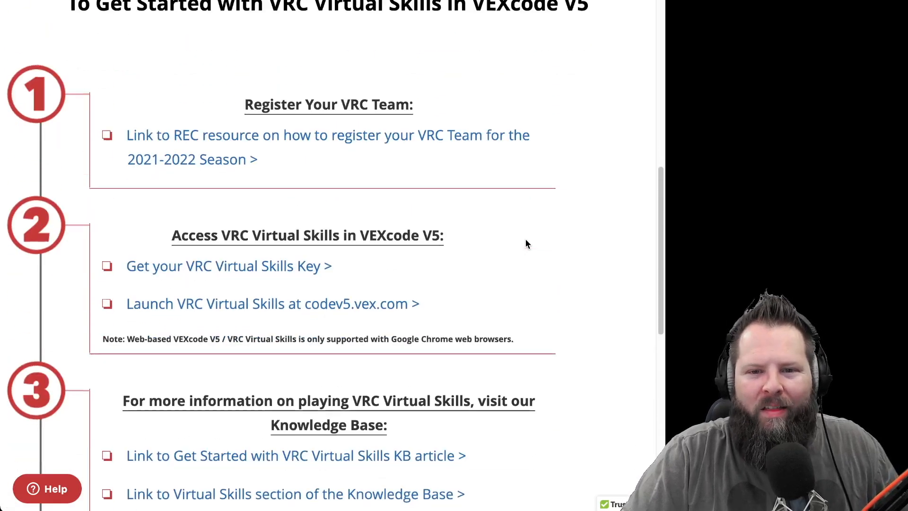
pyautogui.scroll(3)
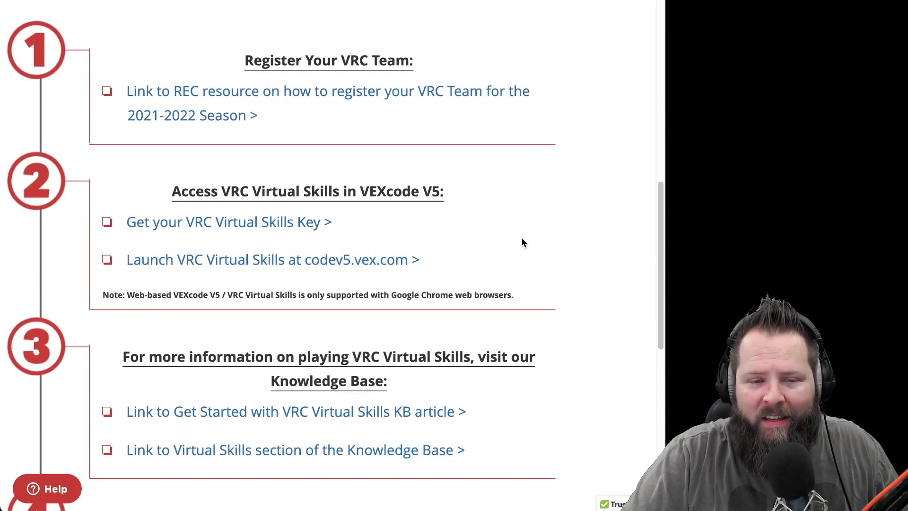
pyautogui.moveTo(393, 126)
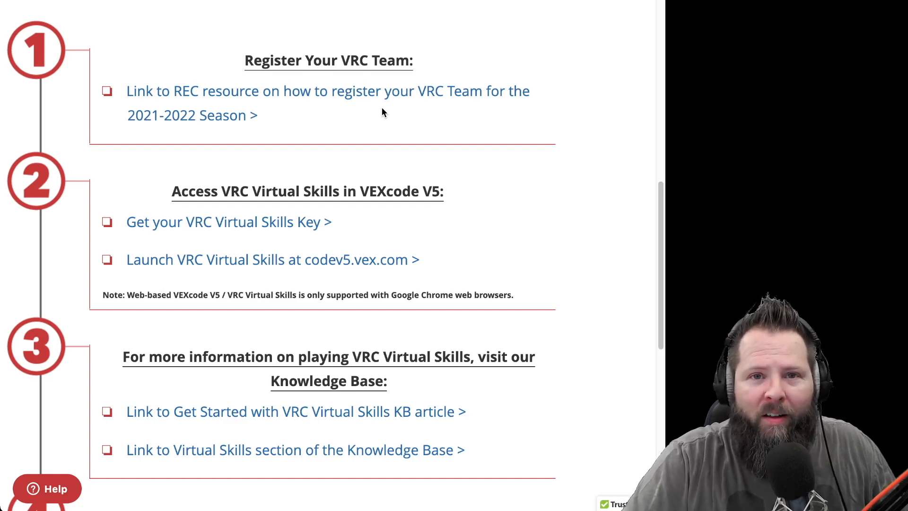
pyautogui.moveTo(289, 130)
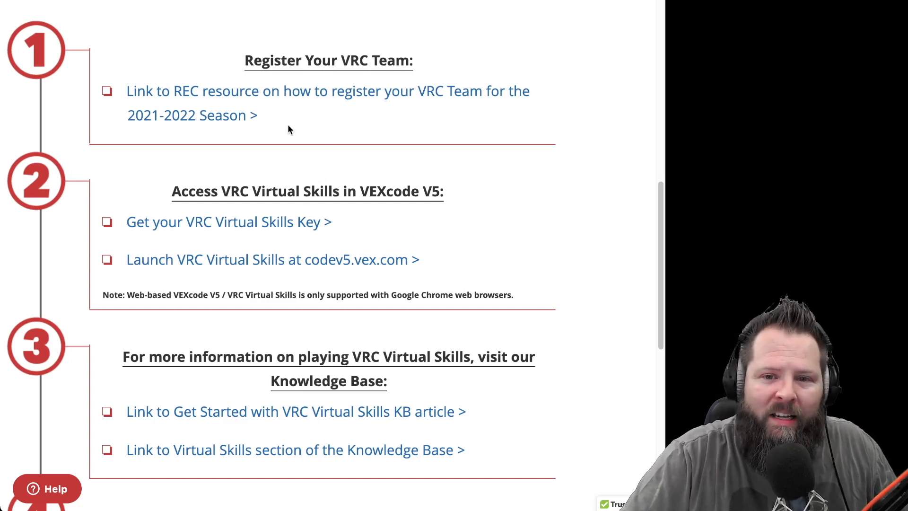
pyautogui.moveTo(363, 243)
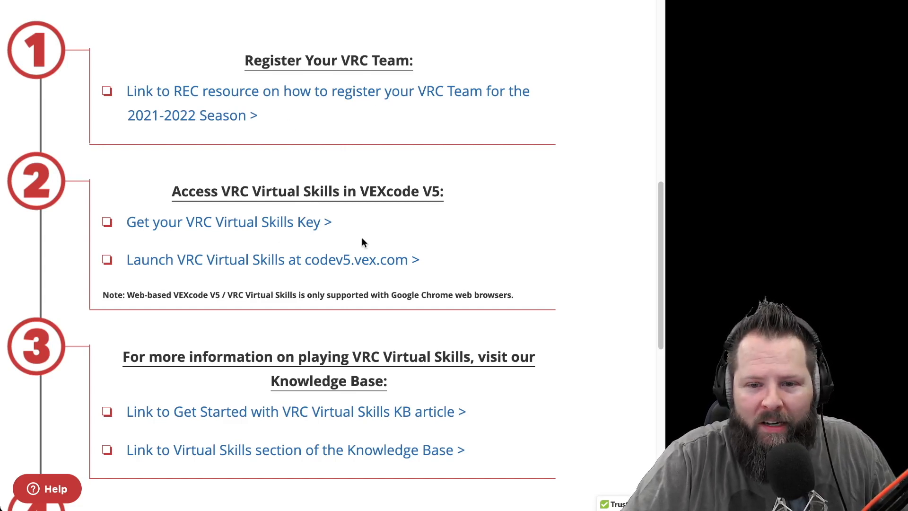
pyautogui.scroll(3)
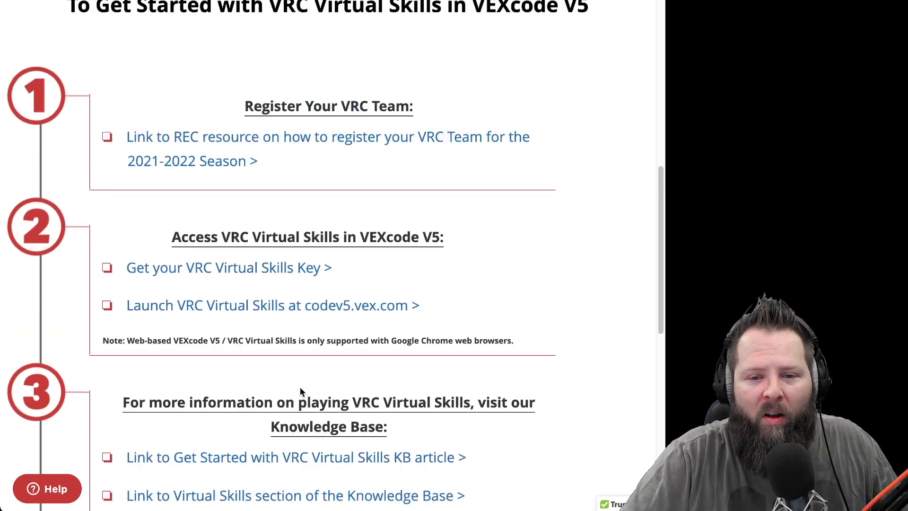
pyautogui.scroll(-3)
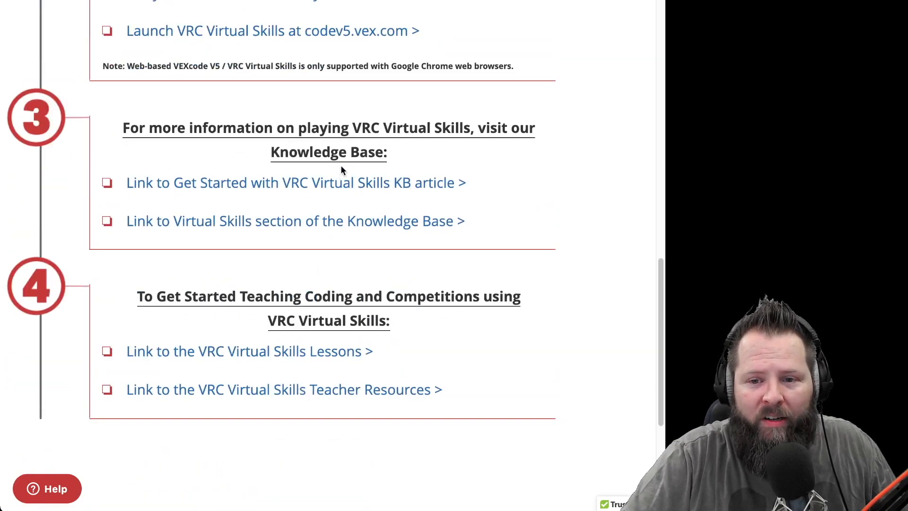
pyautogui.moveTo(319, 210)
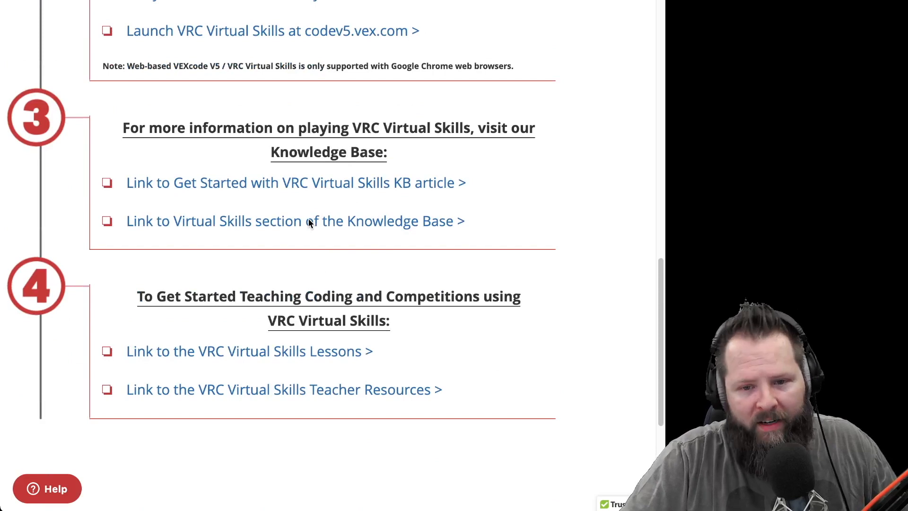
pyautogui.moveTo(185, 336)
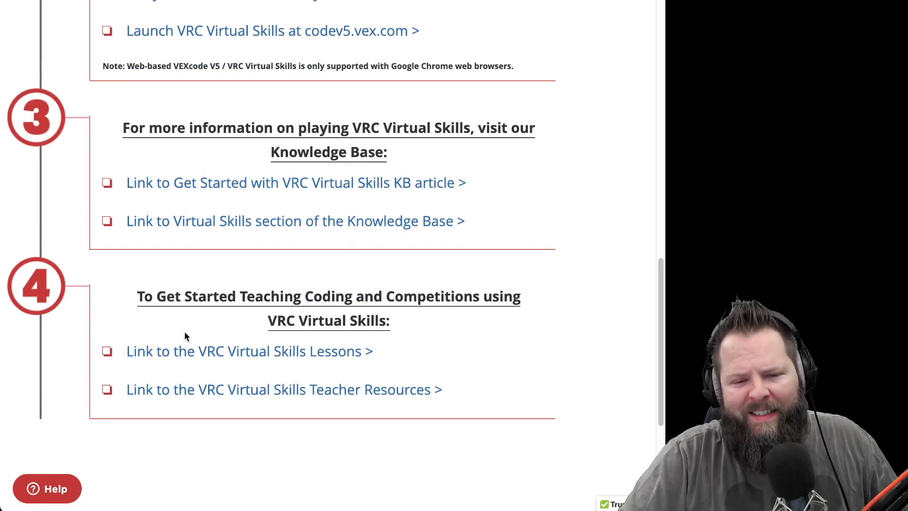
pyautogui.moveTo(194, 356)
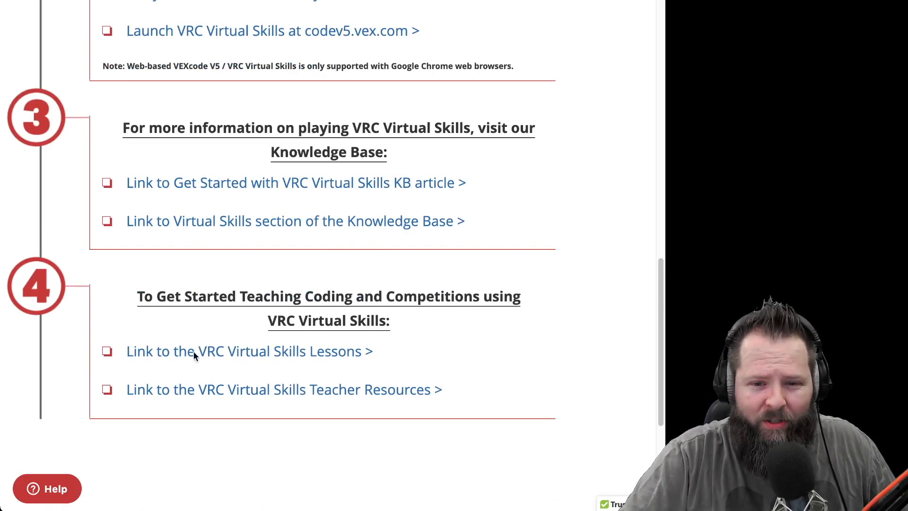
pyautogui.moveTo(319, 385)
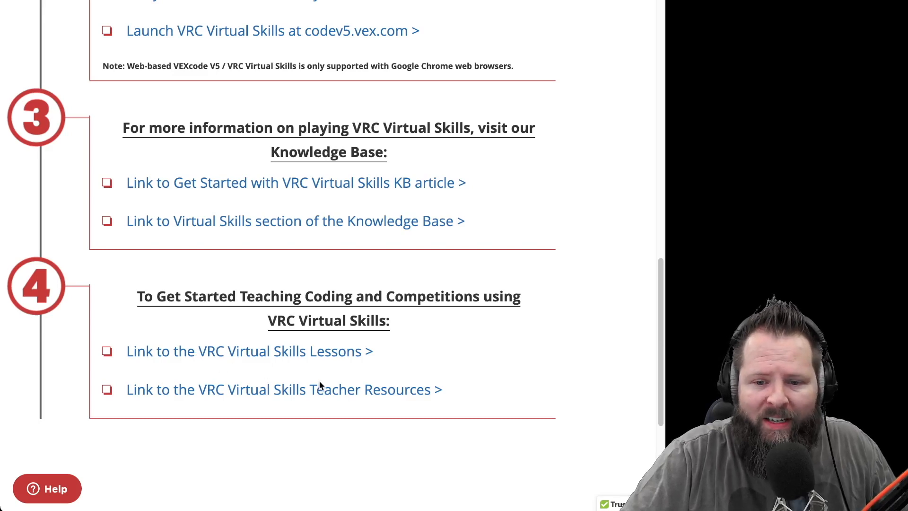
pyautogui.moveTo(334, 377)
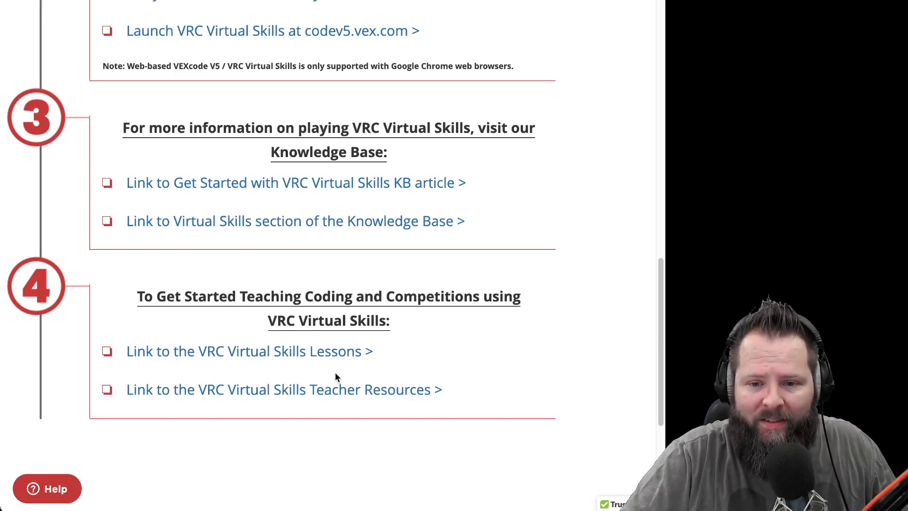
pyautogui.moveTo(346, 360)
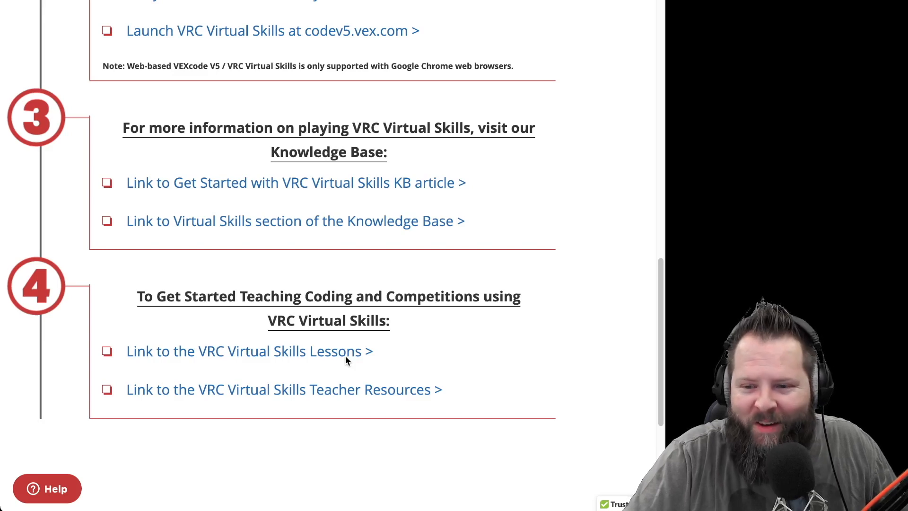
pyautogui.moveTo(317, 403)
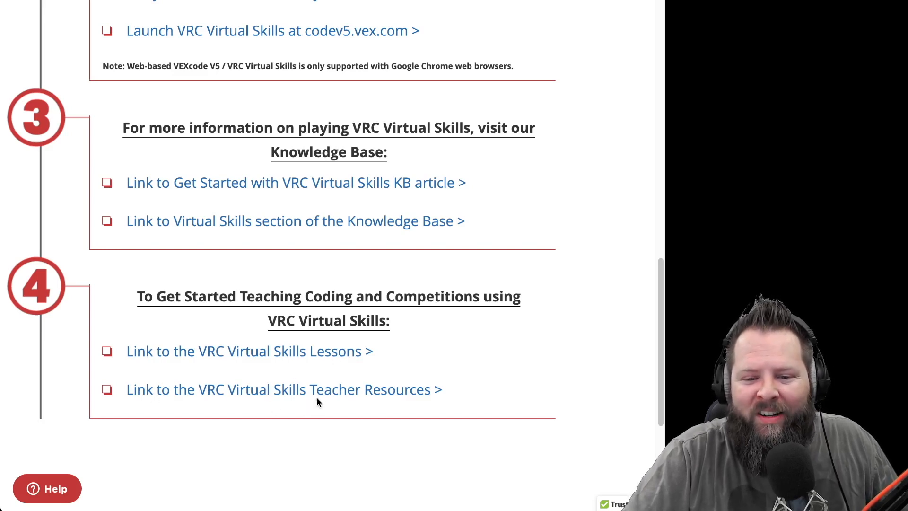
pyautogui.moveTo(373, 406)
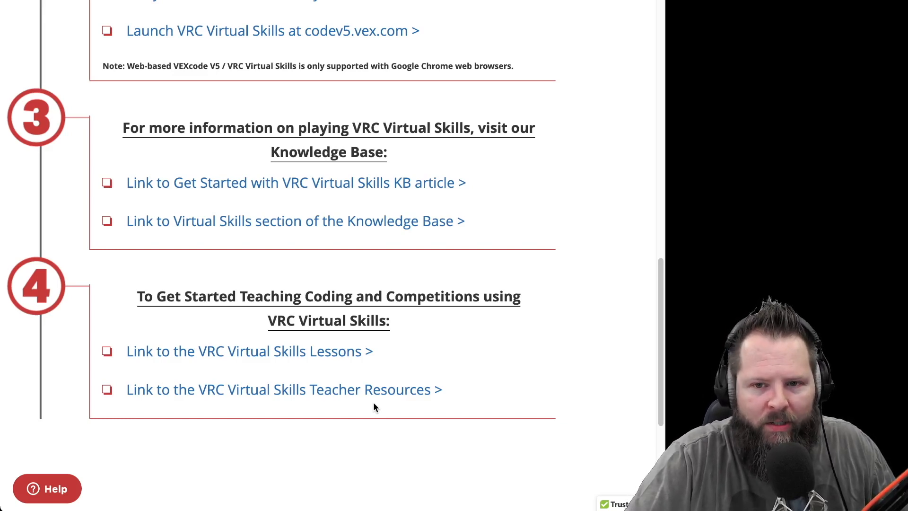
pyautogui.moveTo(399, 321)
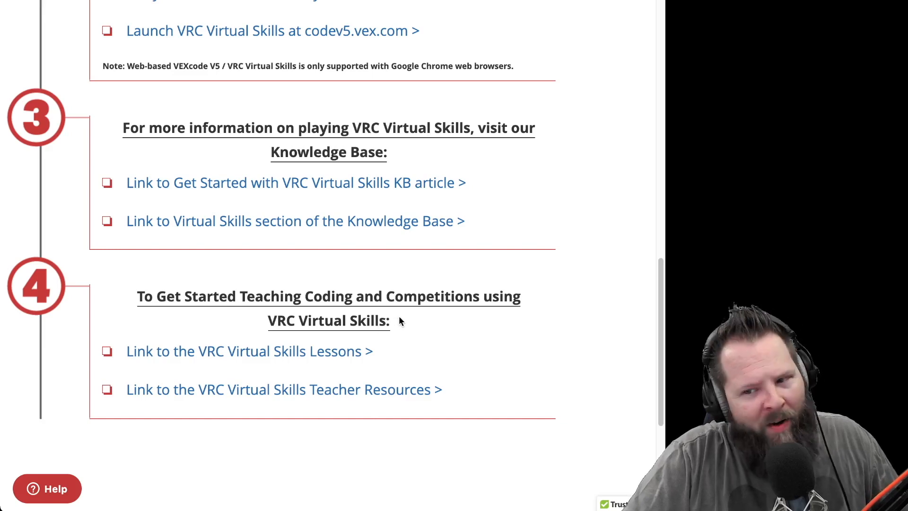
pyautogui.moveTo(317, 37)
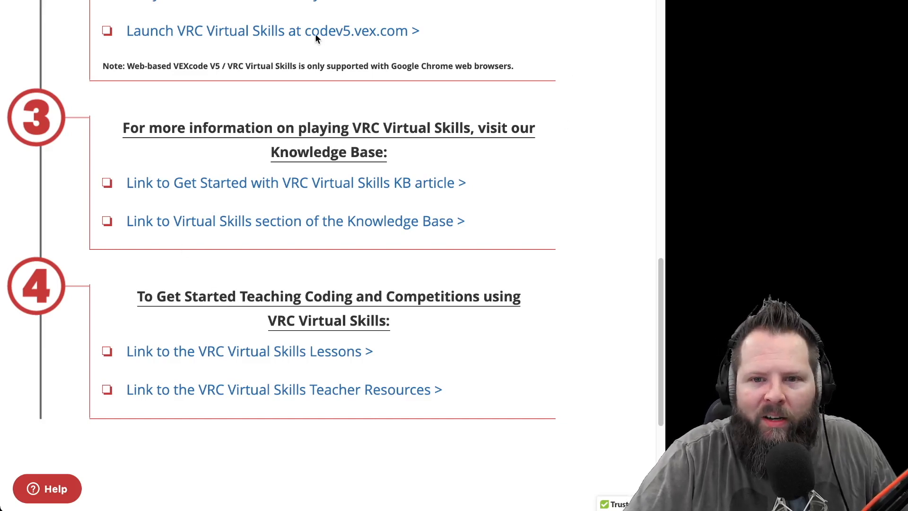
pyautogui.moveTo(349, 49)
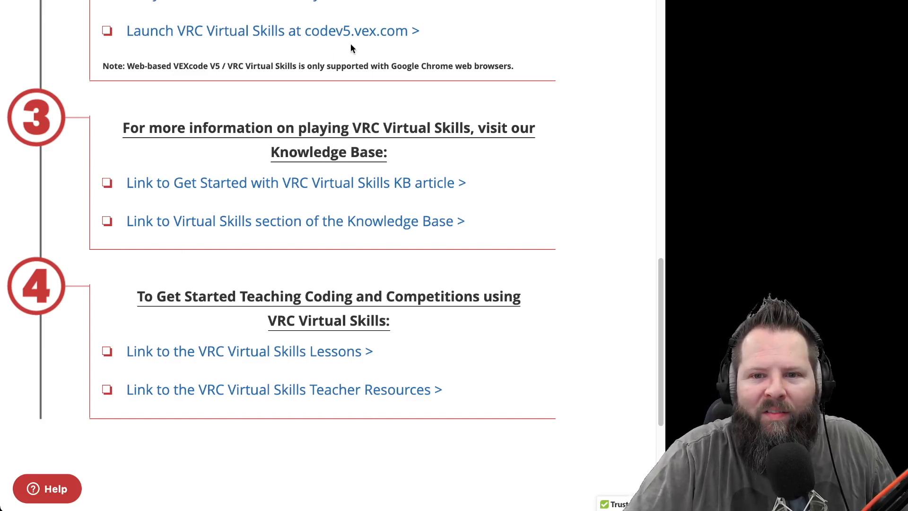
pyautogui.moveTo(406, 41)
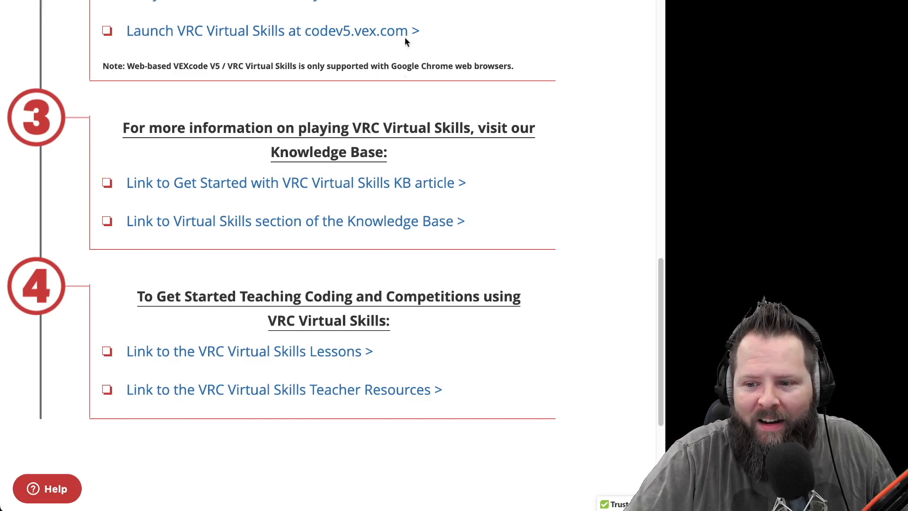
pyautogui.moveTo(408, 41)
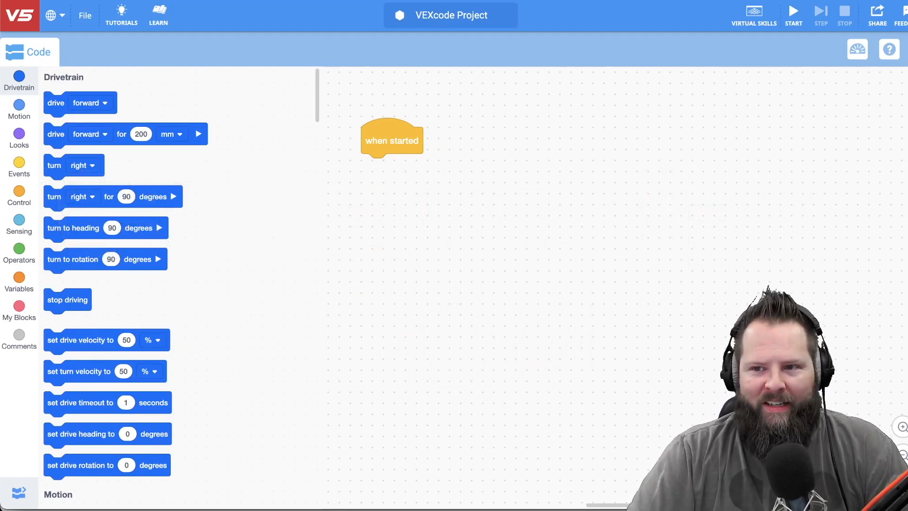
pyautogui.moveTo(818, 178)
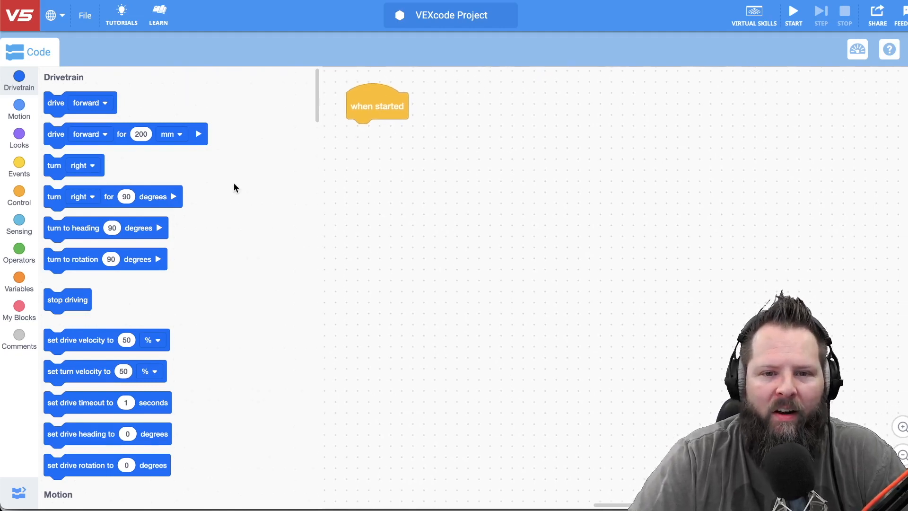
pyautogui.scroll(-3)
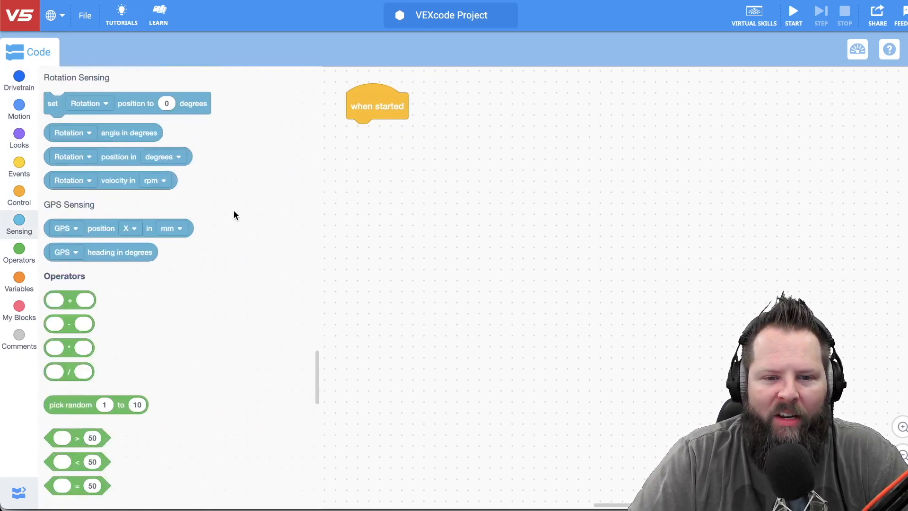
pyautogui.scroll(-3)
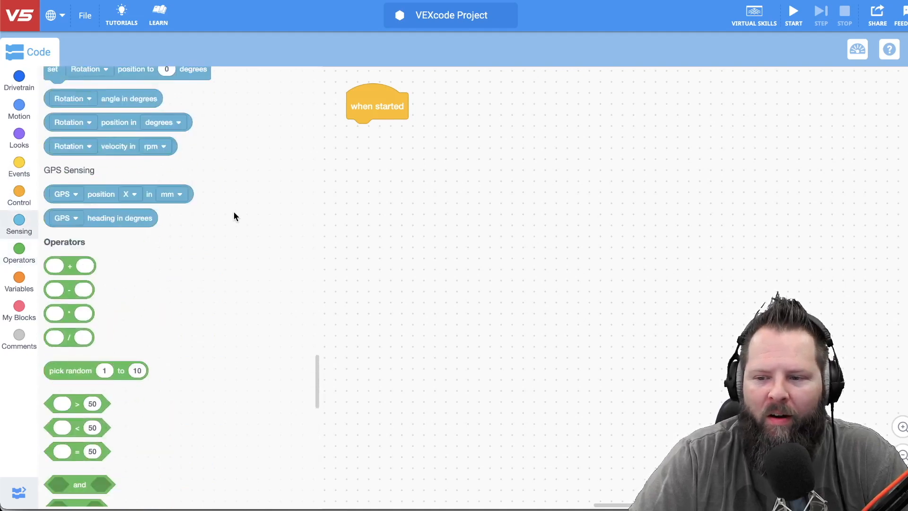
pyautogui.scroll(-3)
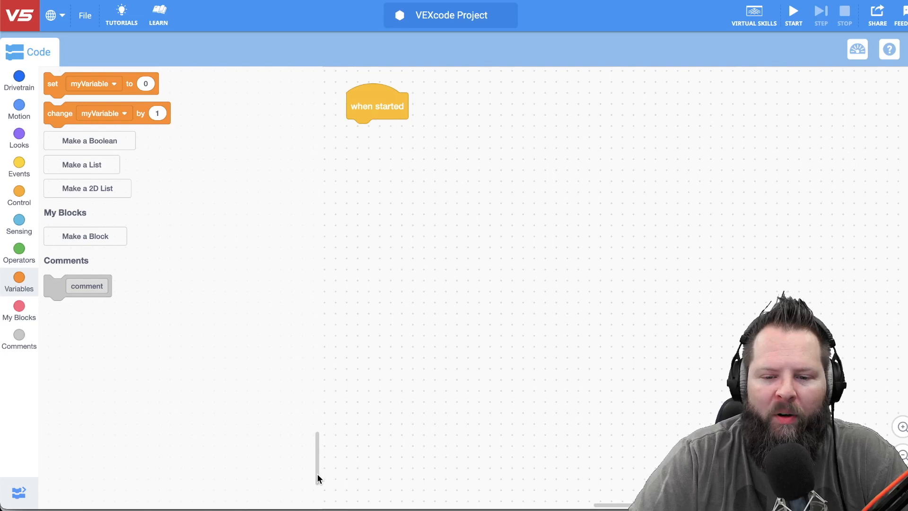
# - Bring up the example projects gallery via File > Open Examples
pyautogui.click(19, 78)
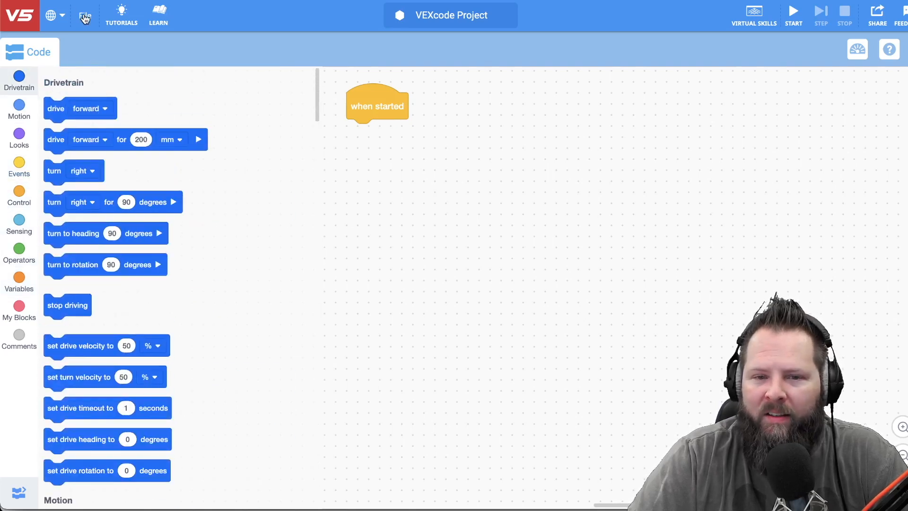
pyautogui.click(84, 15)
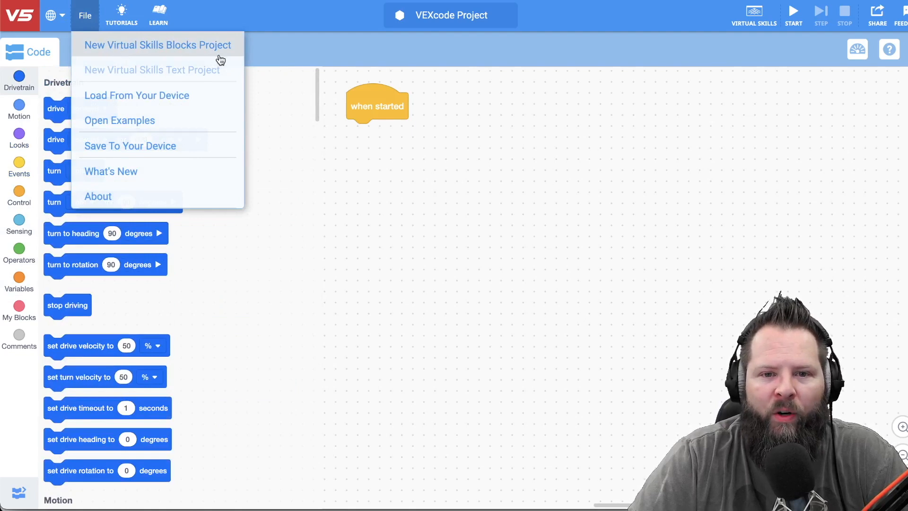
pyautogui.moveTo(223, 57)
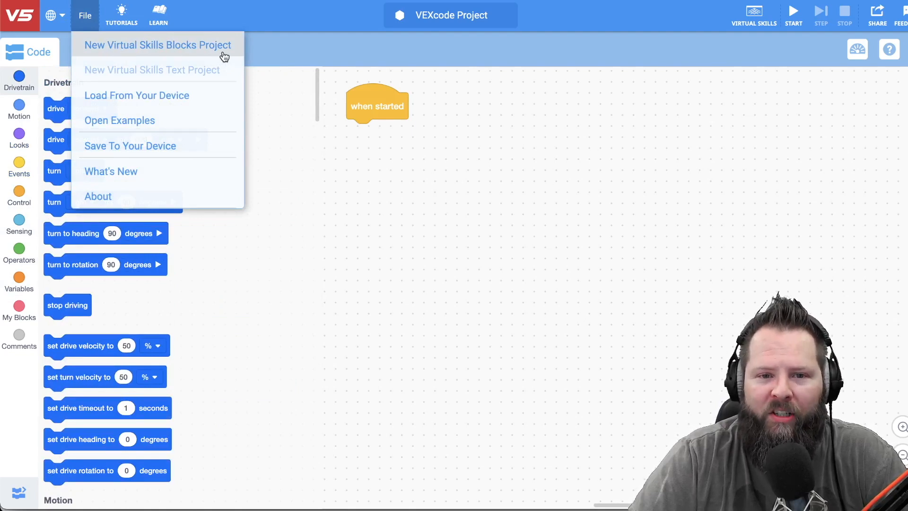
pyautogui.moveTo(108, 75)
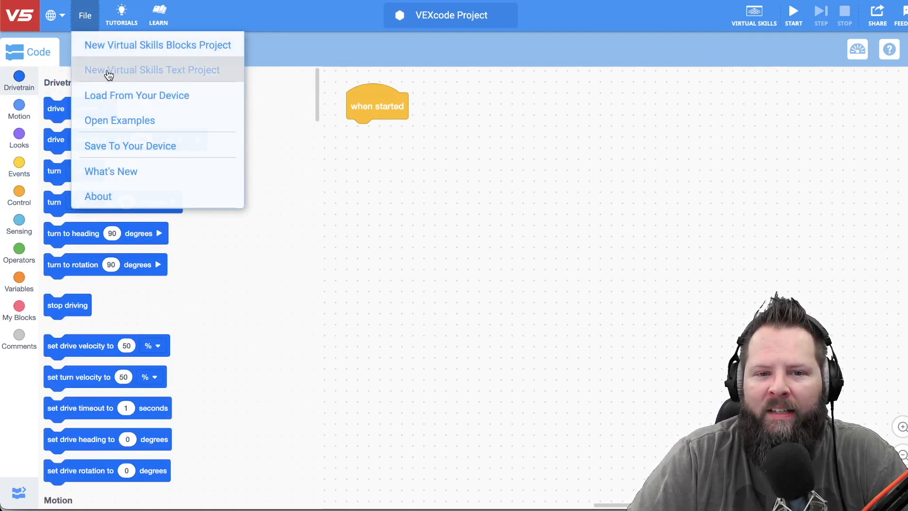
pyautogui.moveTo(186, 76)
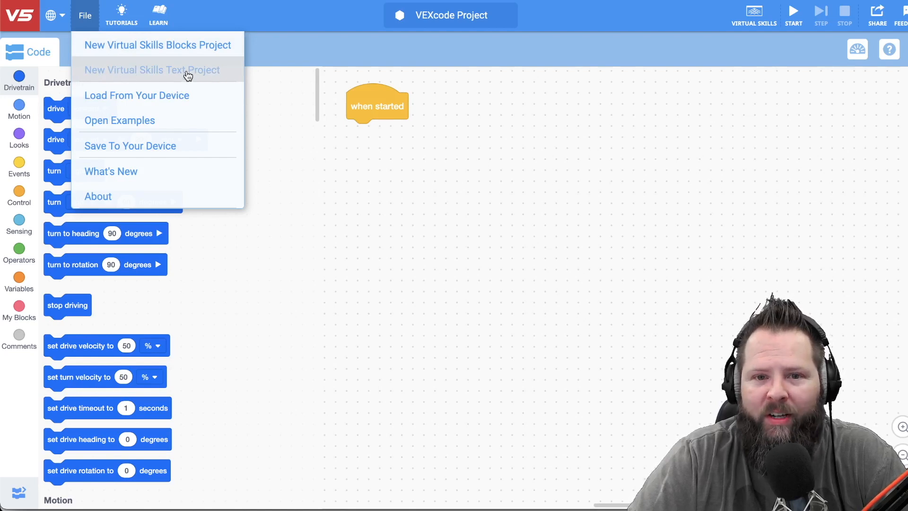
pyautogui.moveTo(205, 71)
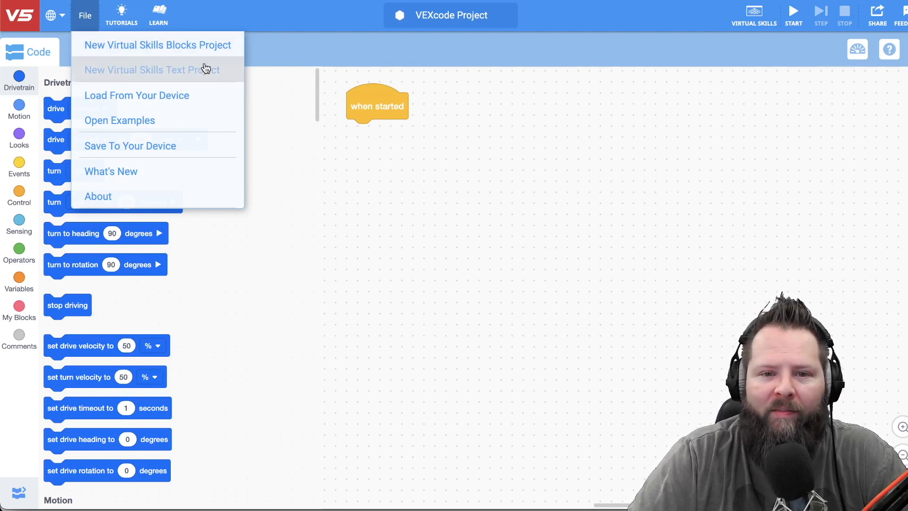
pyautogui.moveTo(195, 69)
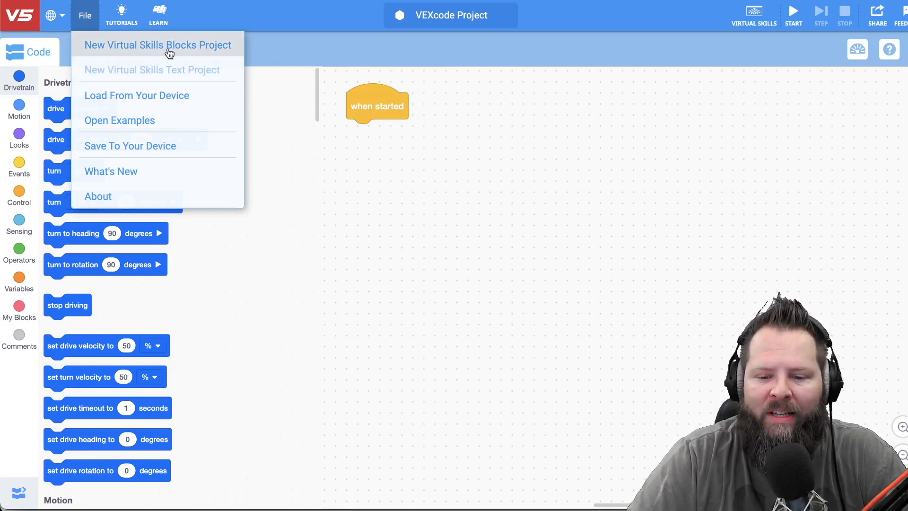
pyautogui.moveTo(153, 60)
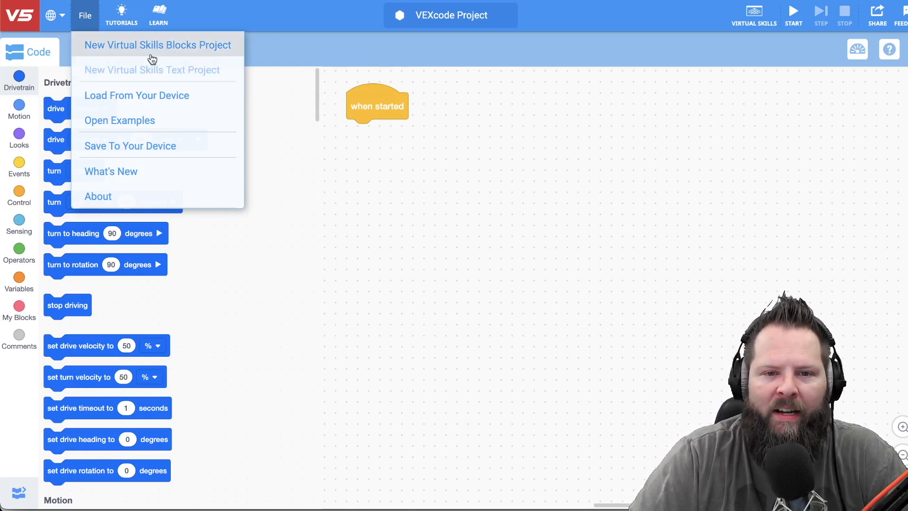
pyautogui.moveTo(179, 76)
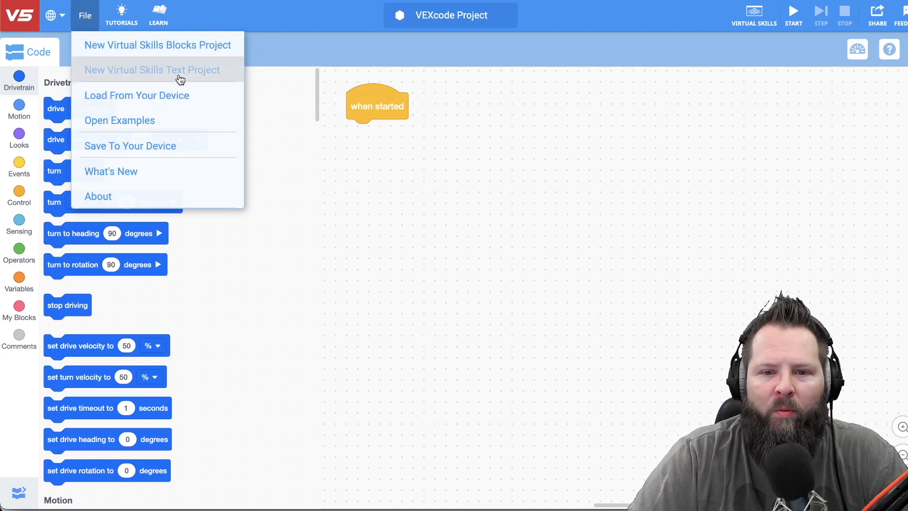
pyautogui.moveTo(176, 76)
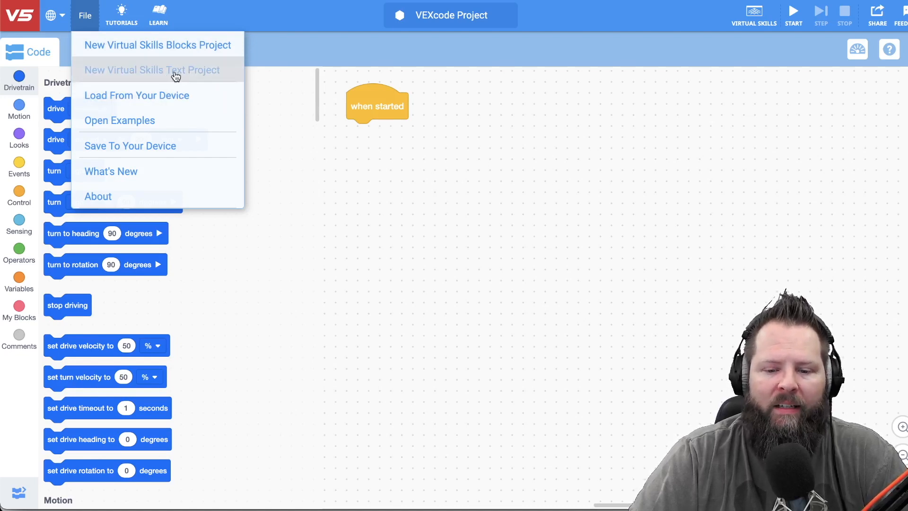
pyautogui.moveTo(179, 74)
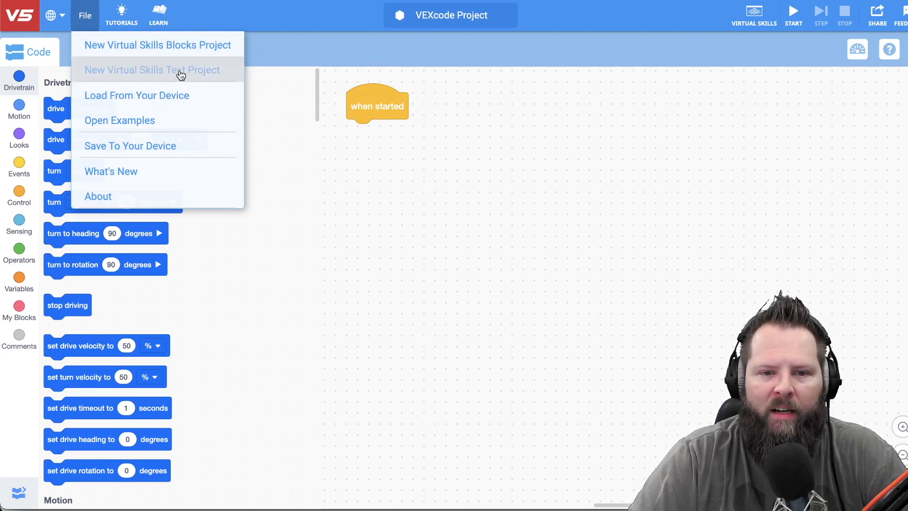
pyautogui.moveTo(154, 85)
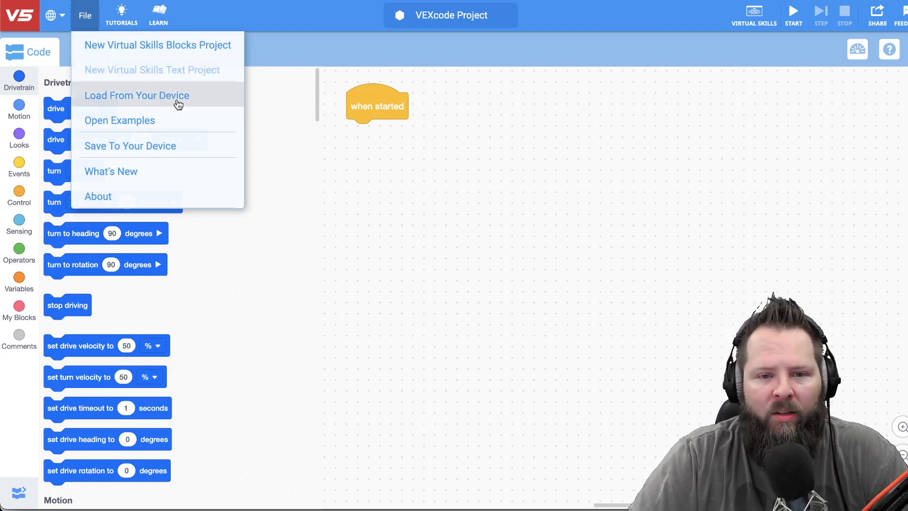
pyautogui.moveTo(173, 120)
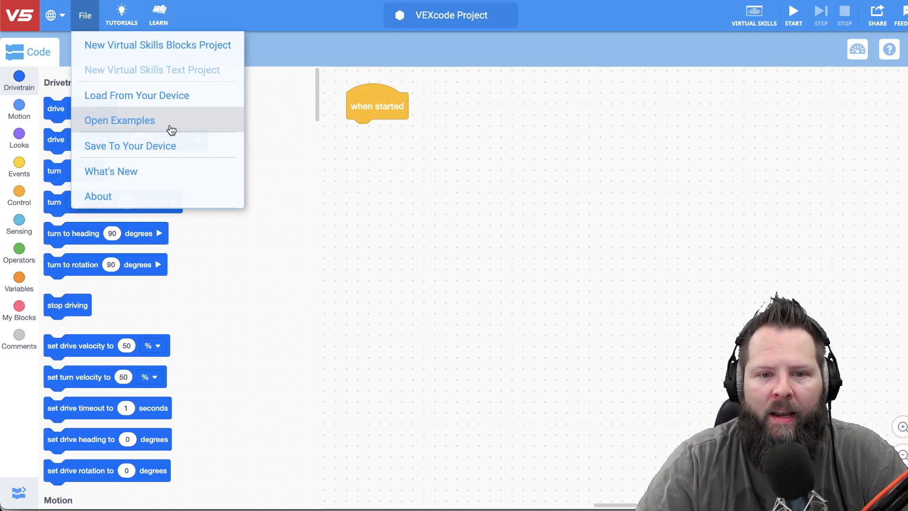
pyautogui.moveTo(139, 126)
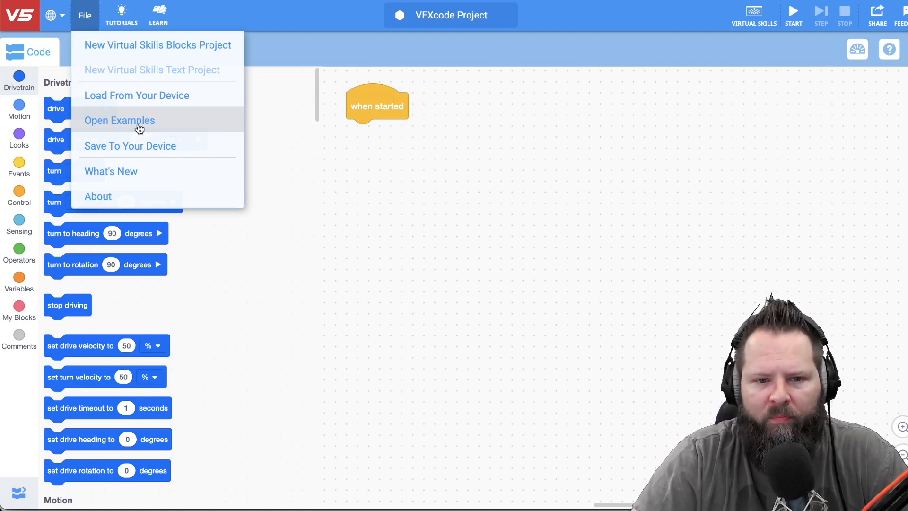
pyautogui.click(120, 120)
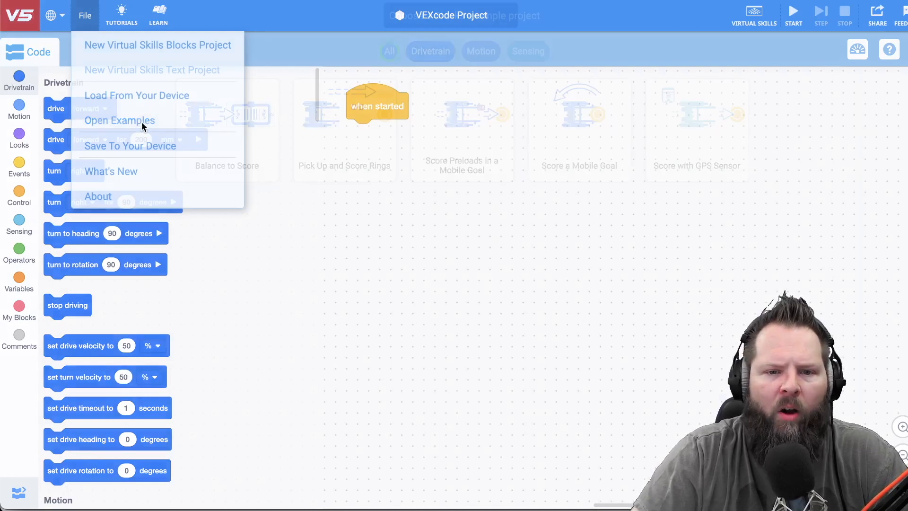
# - Load the Balance to Score example, discarding the blank project, and launch the Virtual Skills field
pyautogui.click(119, 120)
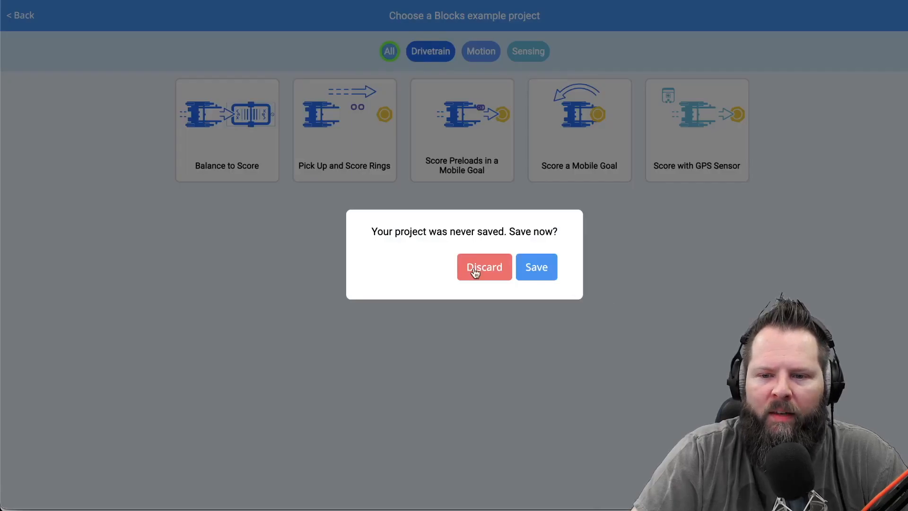
pyautogui.moveTo(484, 274)
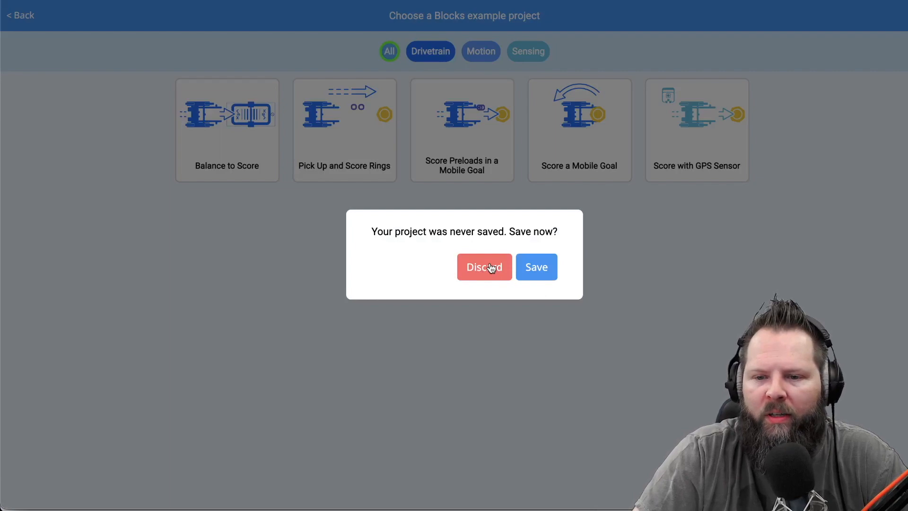
pyautogui.click(484, 266)
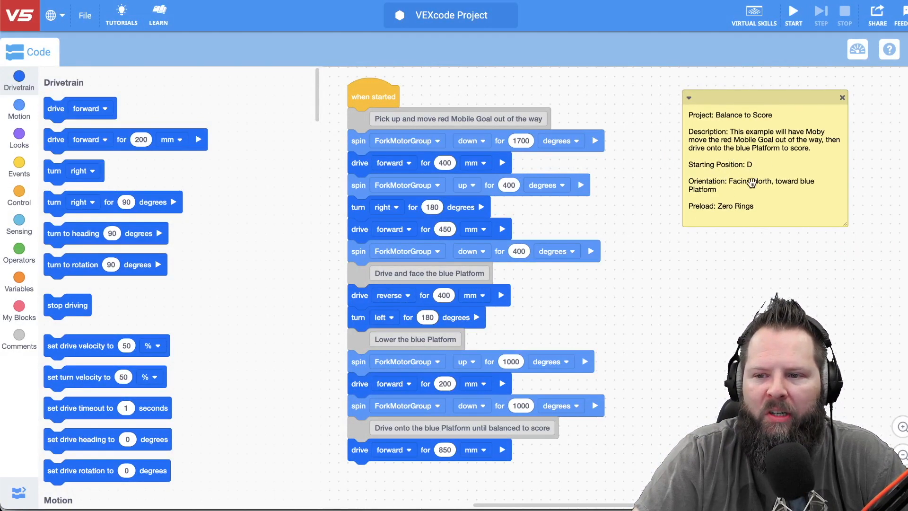
pyautogui.moveTo(641, 258)
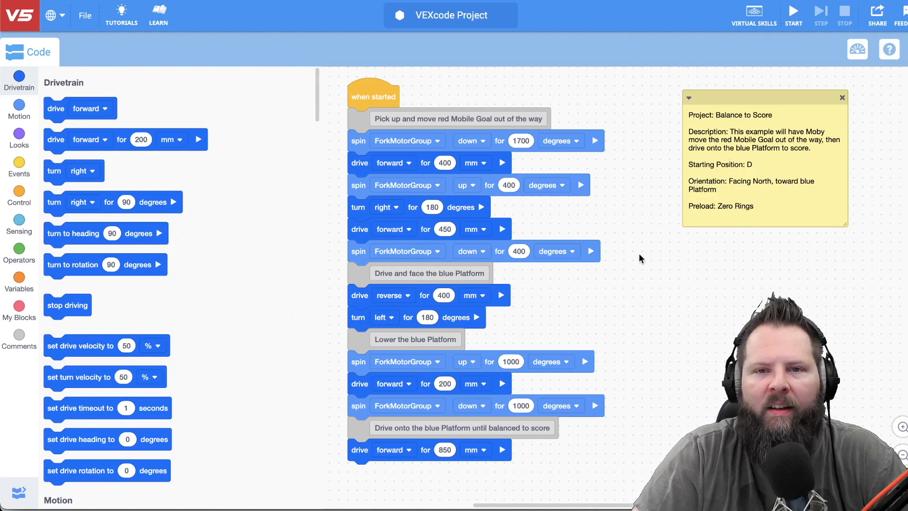
pyautogui.moveTo(717, 186)
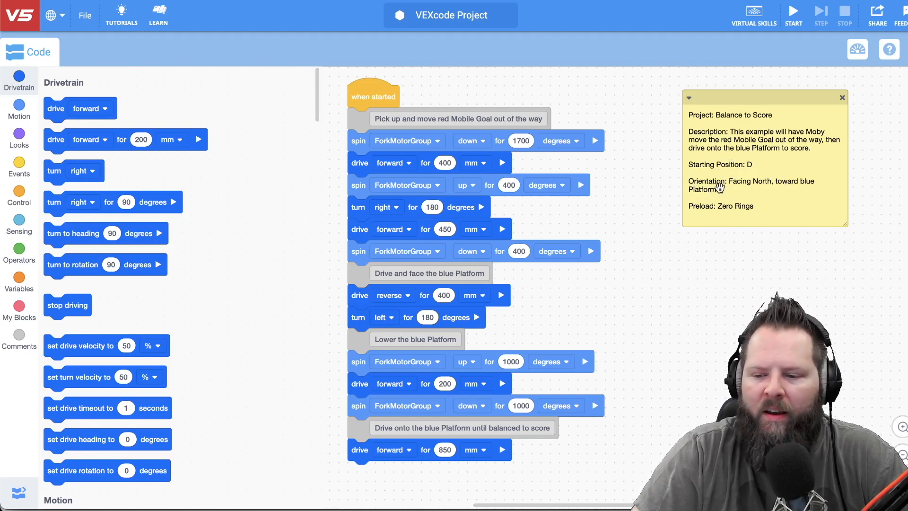
pyautogui.moveTo(753, 14)
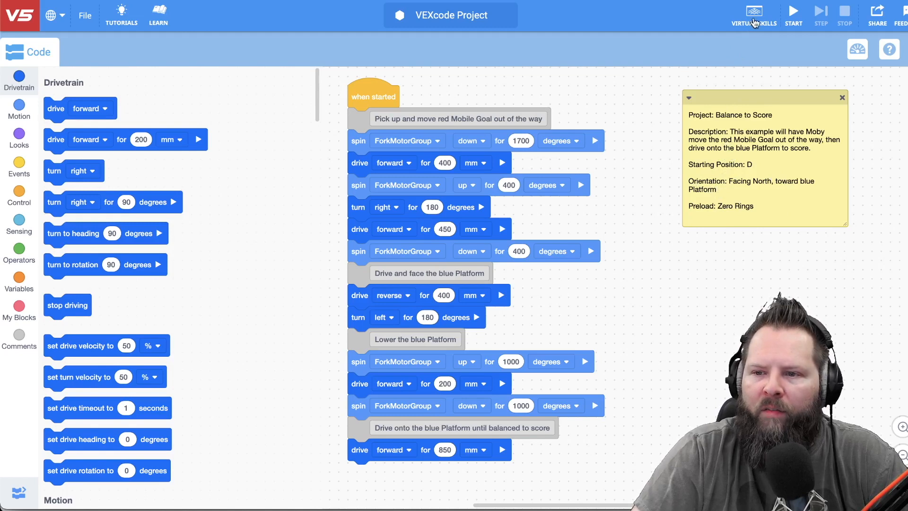
pyautogui.click(753, 11)
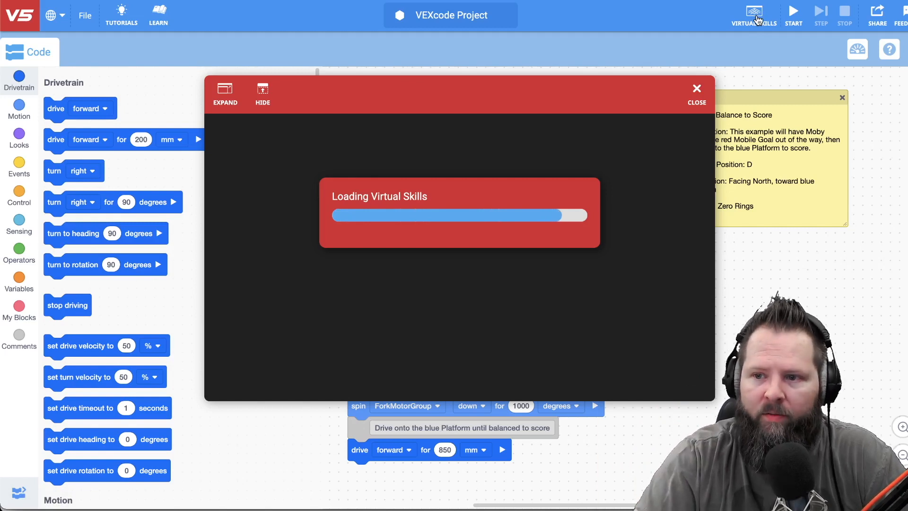
pyautogui.moveTo(612, 98)
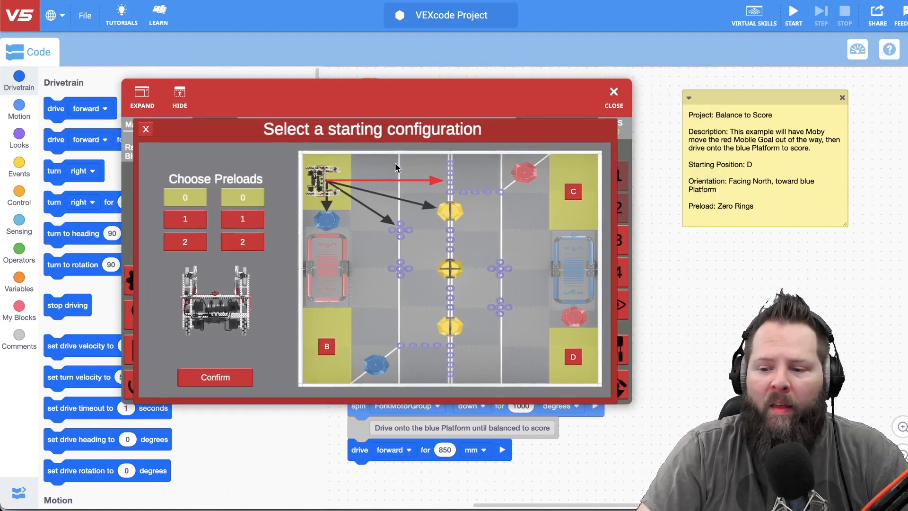
pyautogui.moveTo(395, 168)
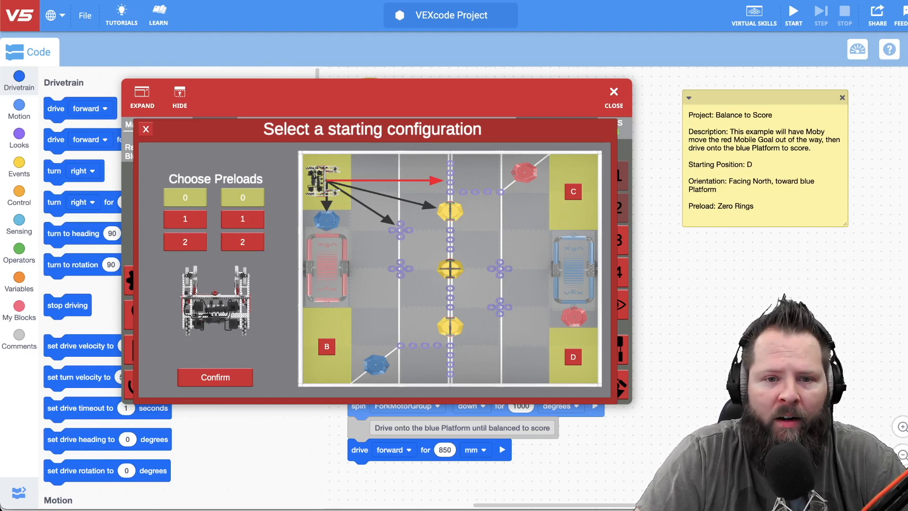
pyautogui.moveTo(529, 105)
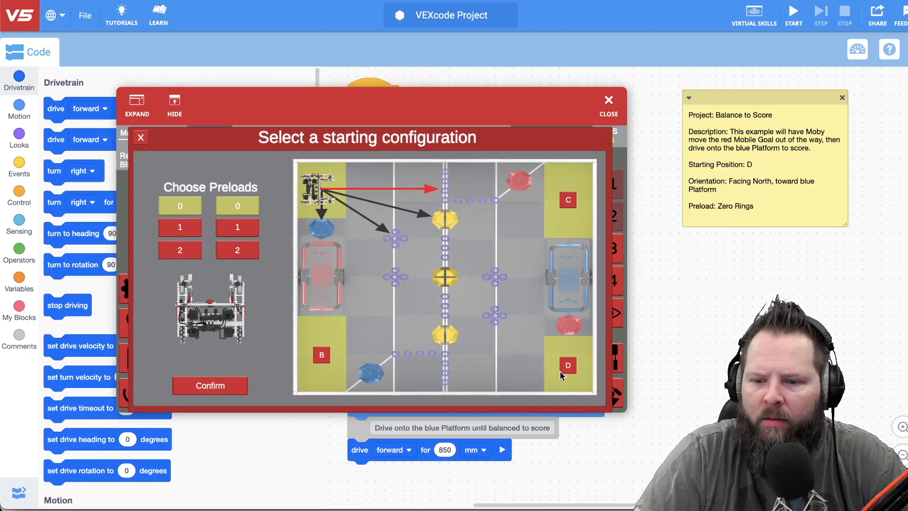
# - Choose starting position D with 0 preloads and confirm the configuration
pyautogui.click(567, 365)
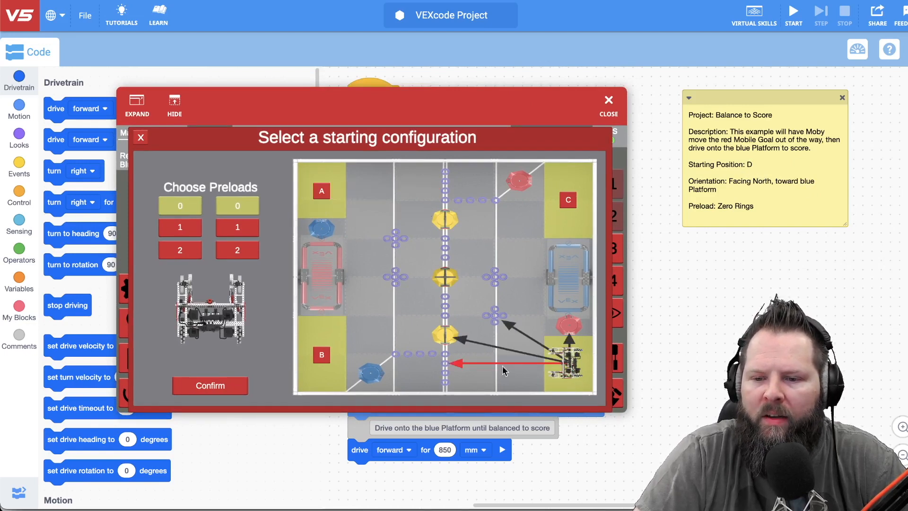
pyautogui.moveTo(488, 337)
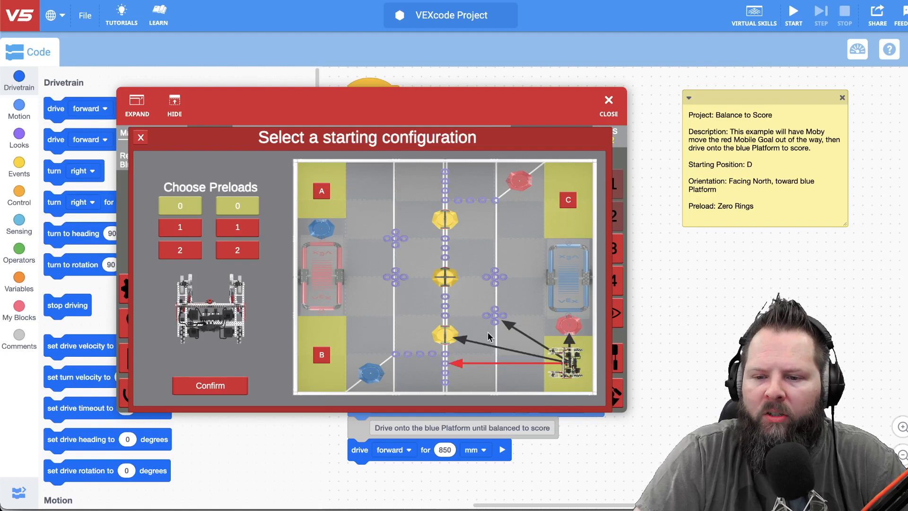
pyautogui.moveTo(573, 347)
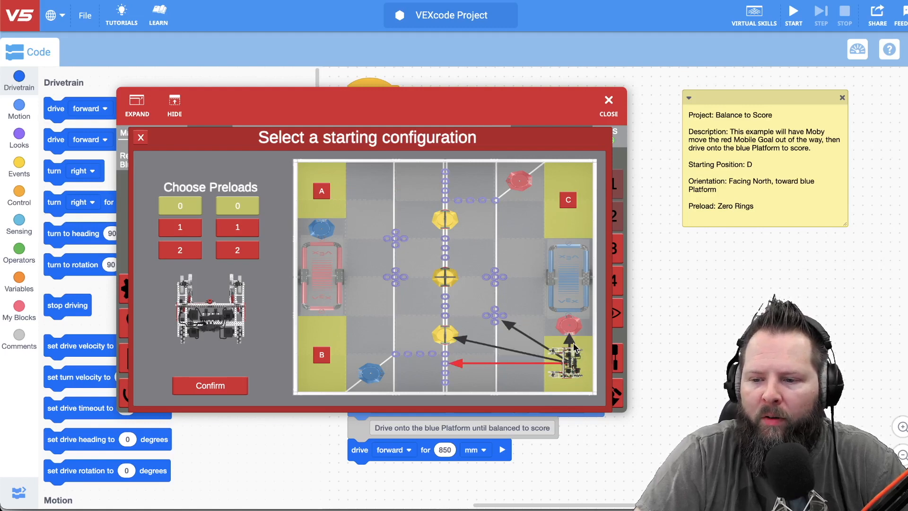
pyautogui.moveTo(570, 344)
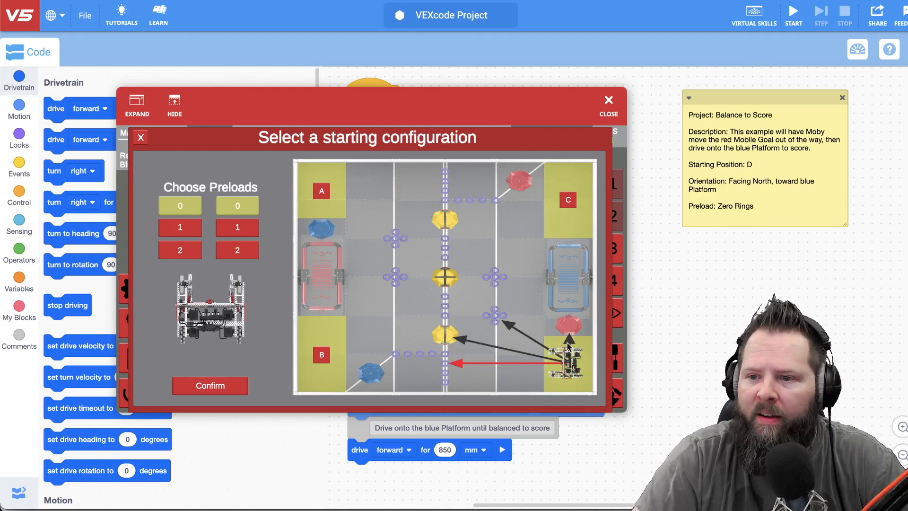
pyautogui.moveTo(566, 336)
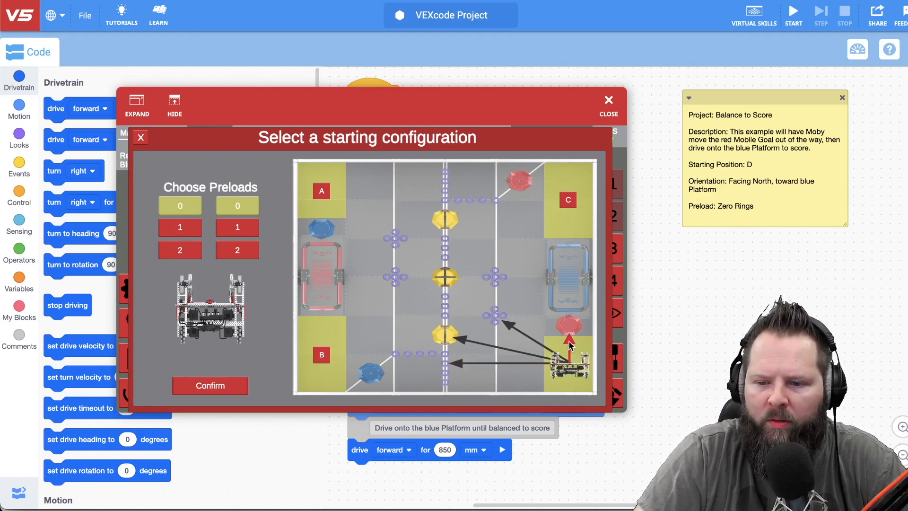
pyautogui.click(210, 385)
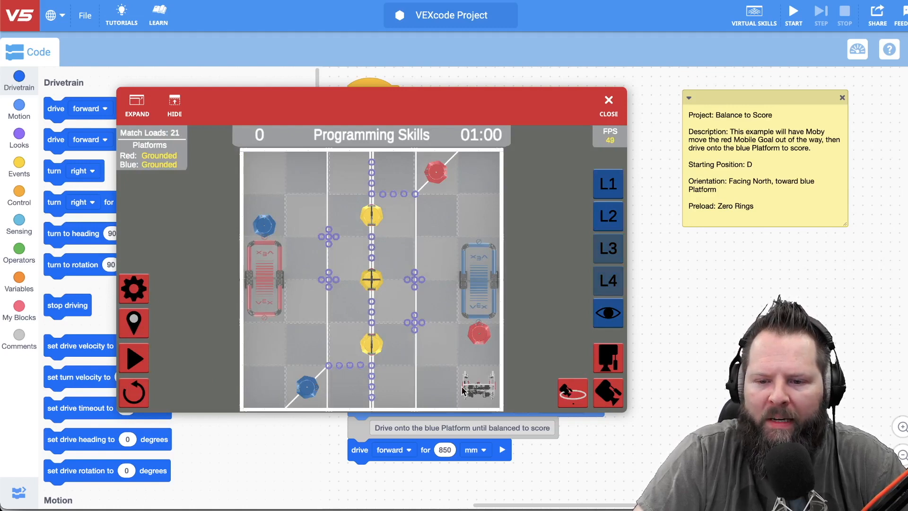
pyautogui.moveTo(116, 131)
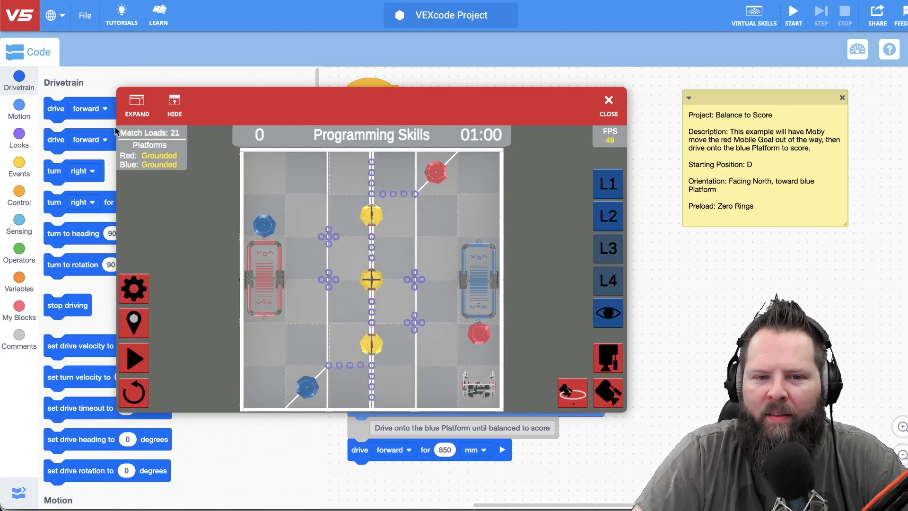
# - Expand the field, switch it to the 3D camera view, and start the skills run
pyautogui.click(136, 104)
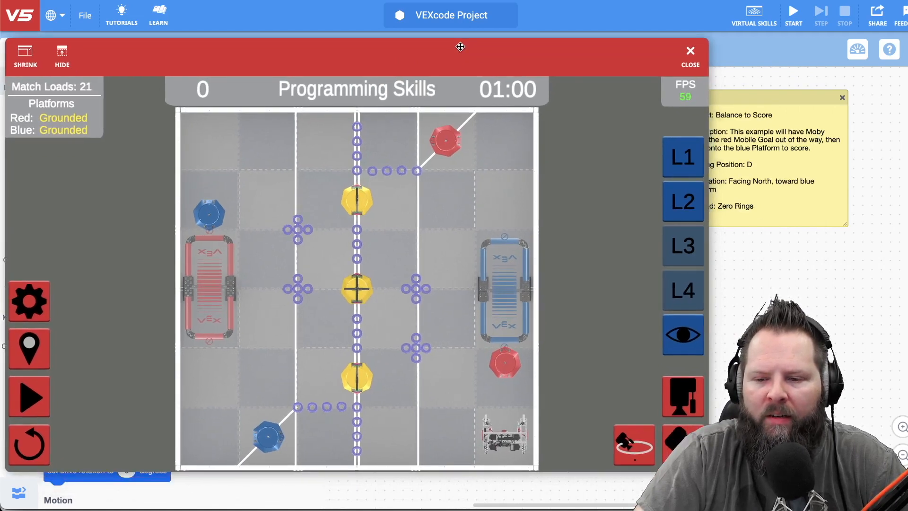
pyautogui.moveTo(672, 437)
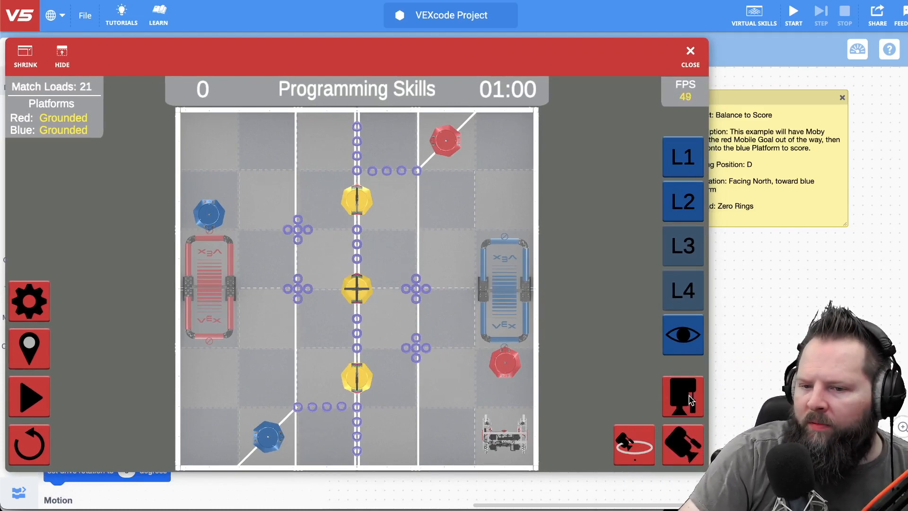
pyautogui.click(681, 396)
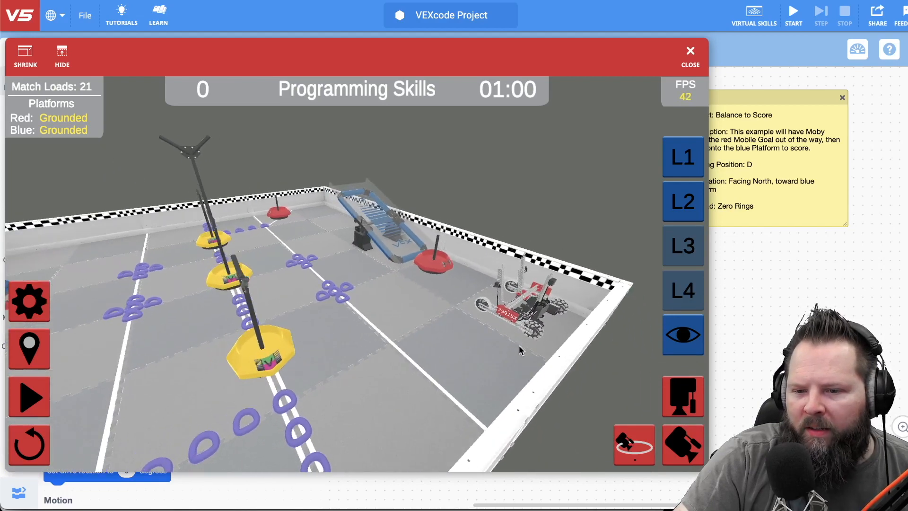
pyautogui.moveTo(225, 332)
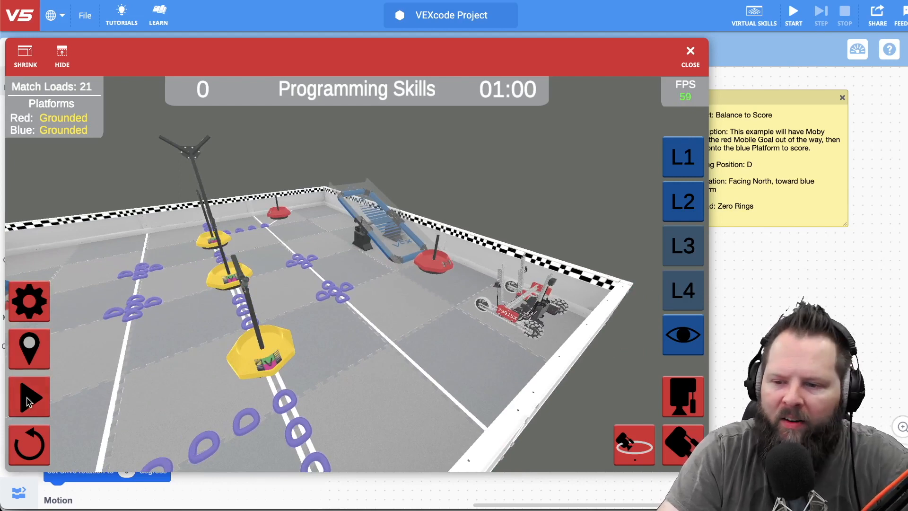
pyautogui.click(28, 396)
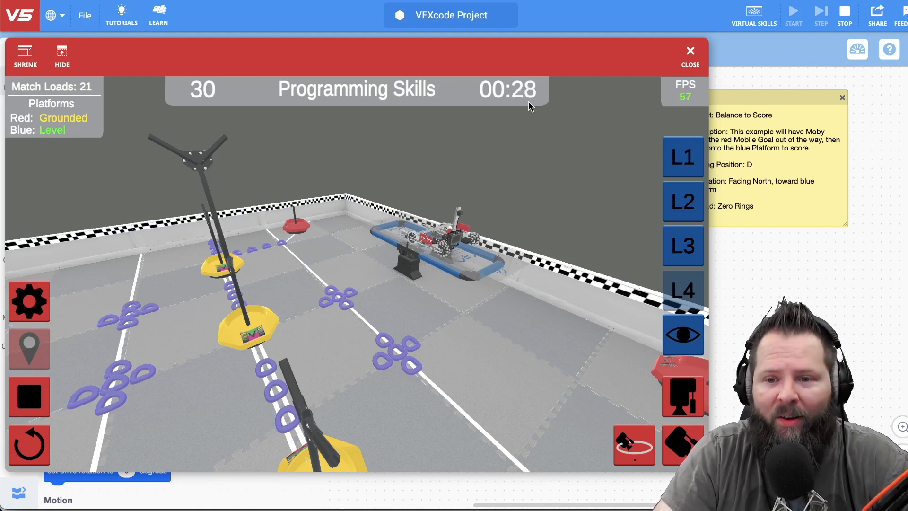
pyautogui.moveTo(380, 110)
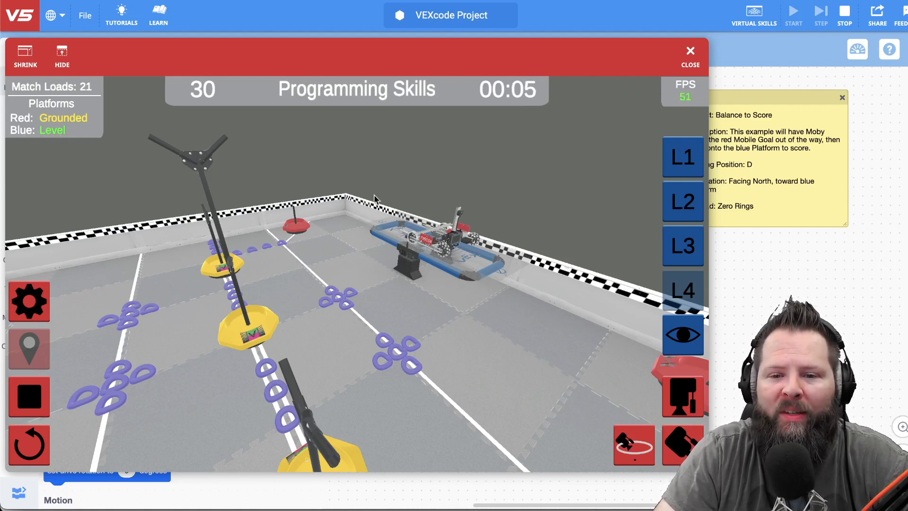
pyautogui.moveTo(266, 194)
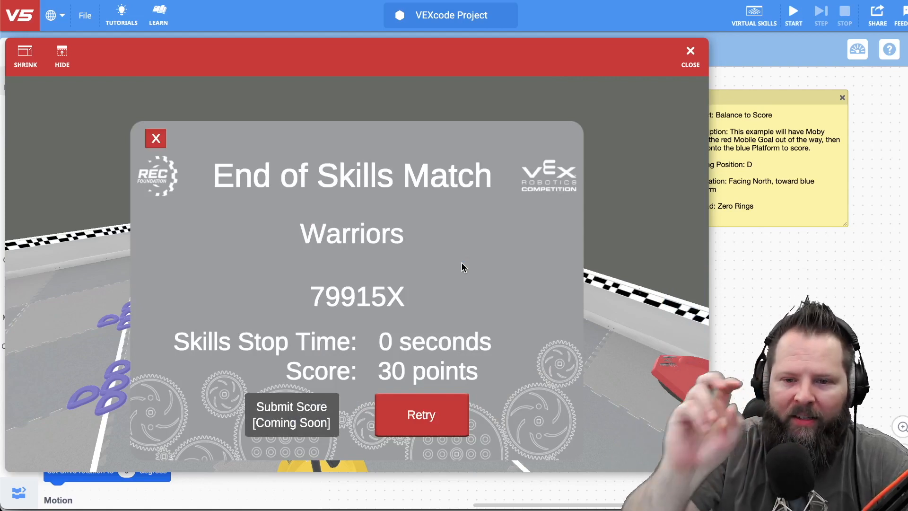
pyautogui.moveTo(398, 208)
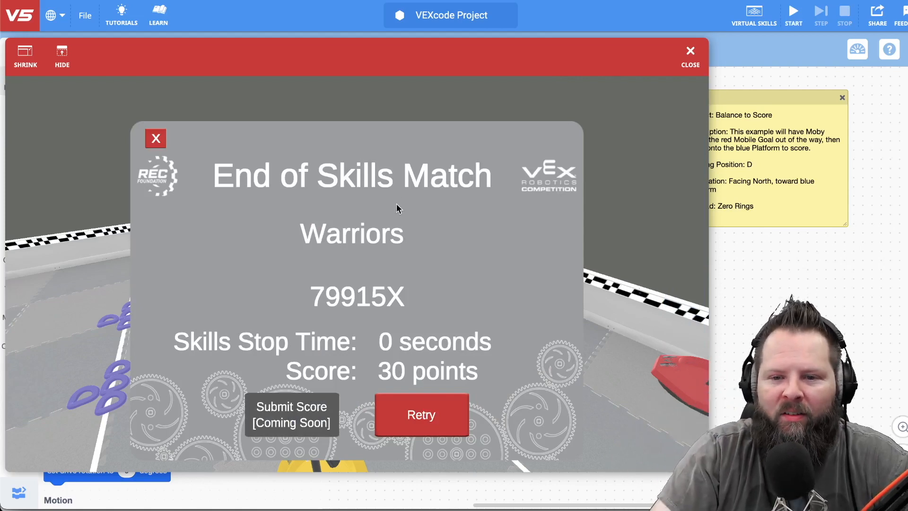
pyautogui.moveTo(393, 379)
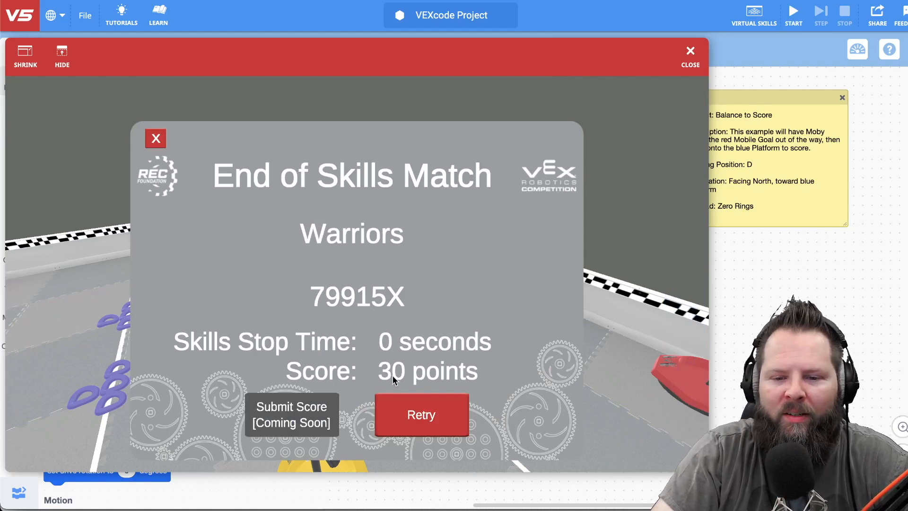
pyautogui.moveTo(292, 399)
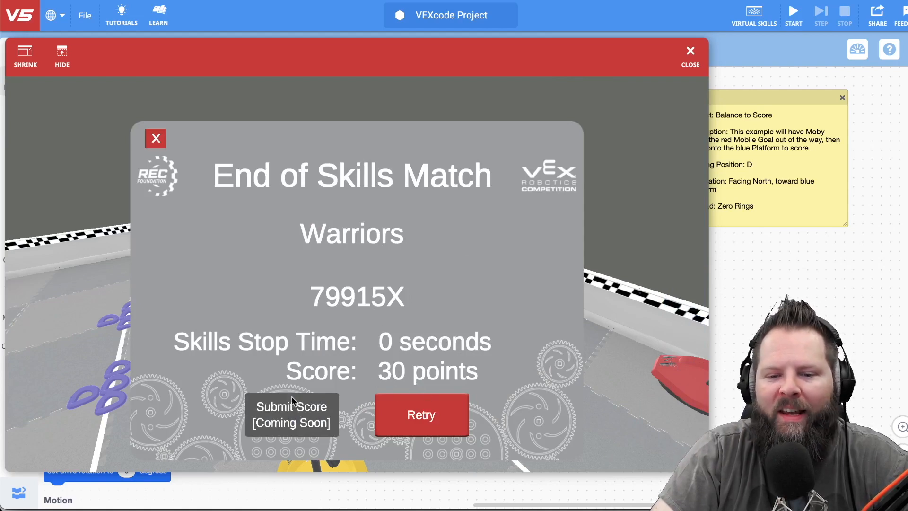
pyautogui.moveTo(330, 431)
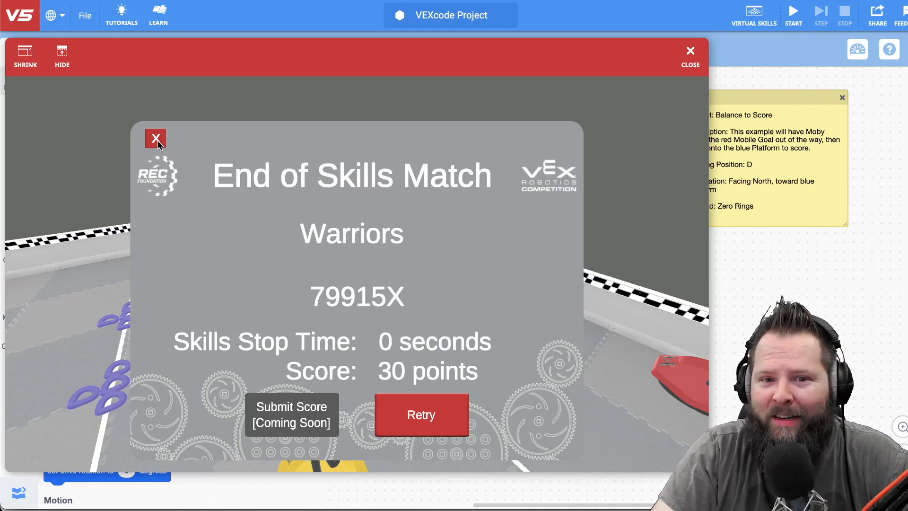
pyautogui.moveTo(150, 191)
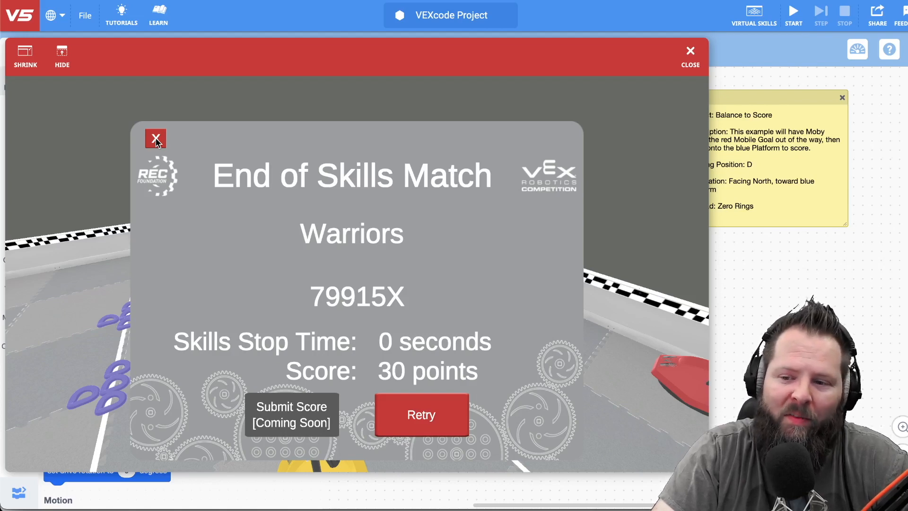
# - Close the End of Skills Match results to show the robot on the blue platform at 30 points
pyautogui.click(154, 138)
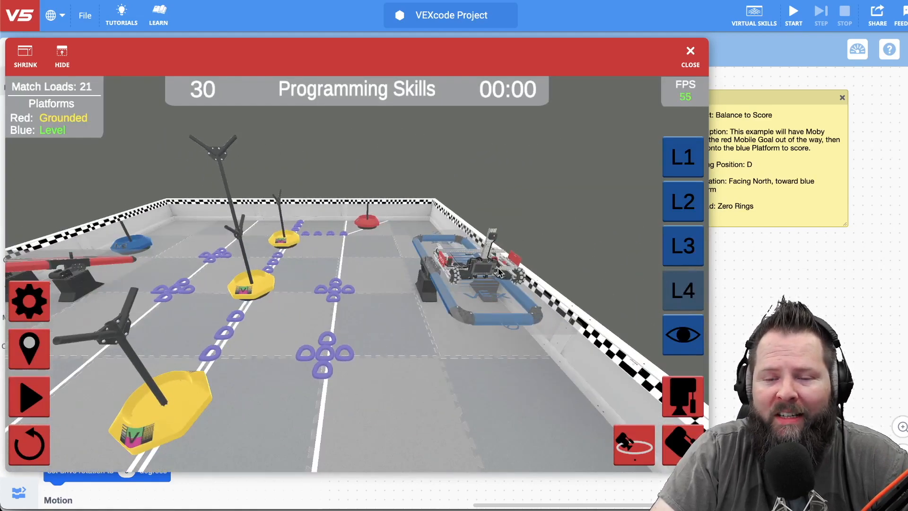
pyautogui.moveTo(547, 267)
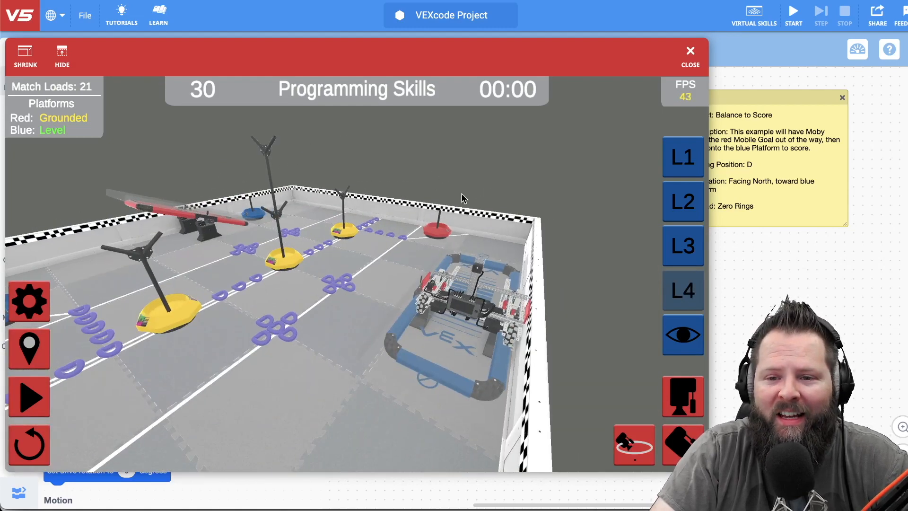
pyautogui.moveTo(284, 188)
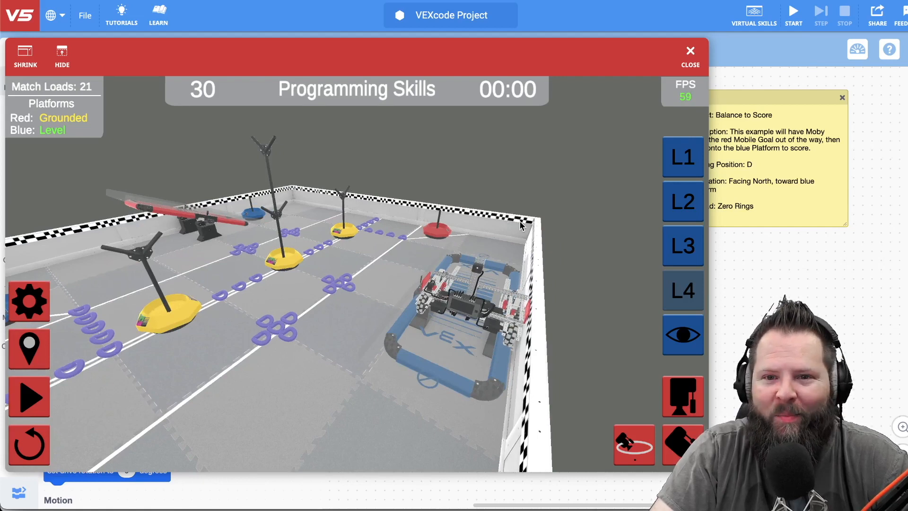
pyautogui.moveTo(297, 190)
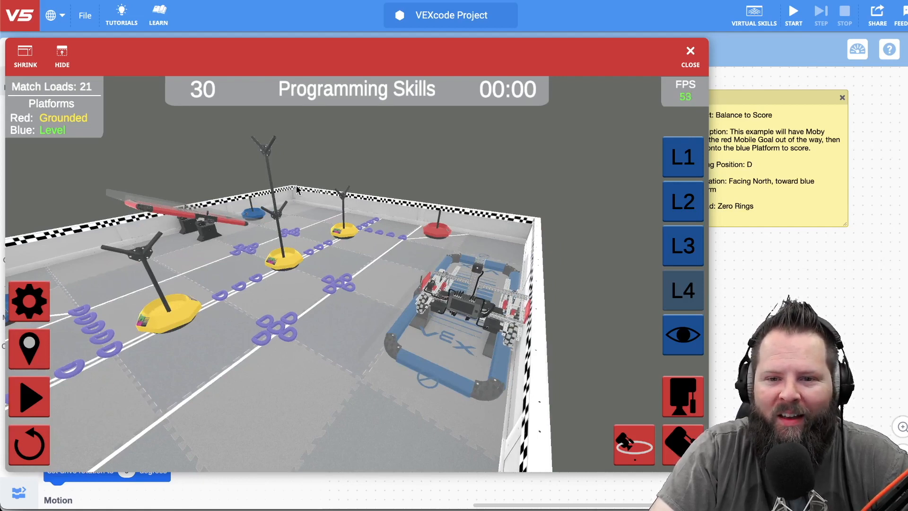
pyautogui.moveTo(258, 204)
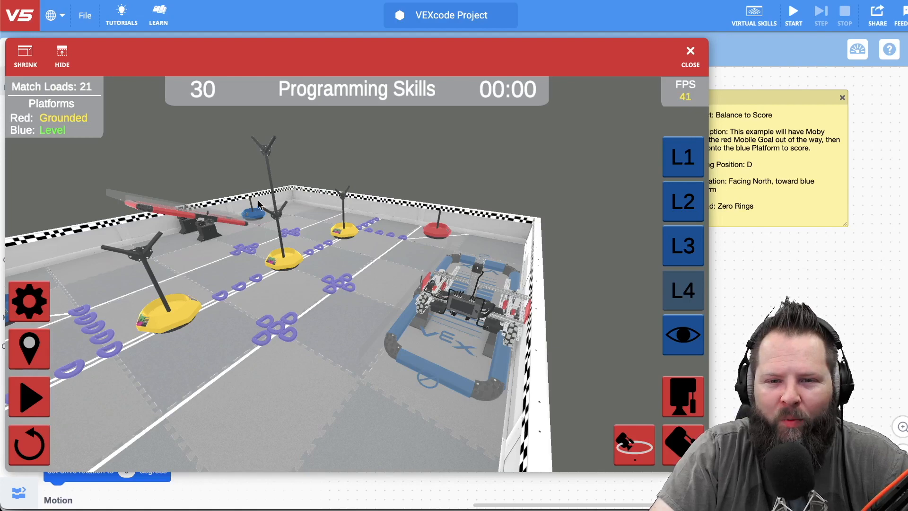
pyautogui.moveTo(481, 200)
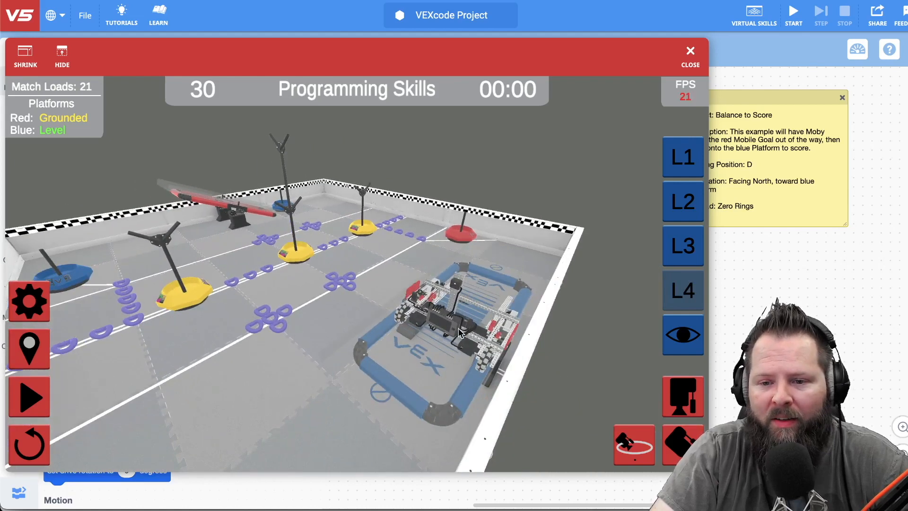
pyautogui.moveTo(195, 139)
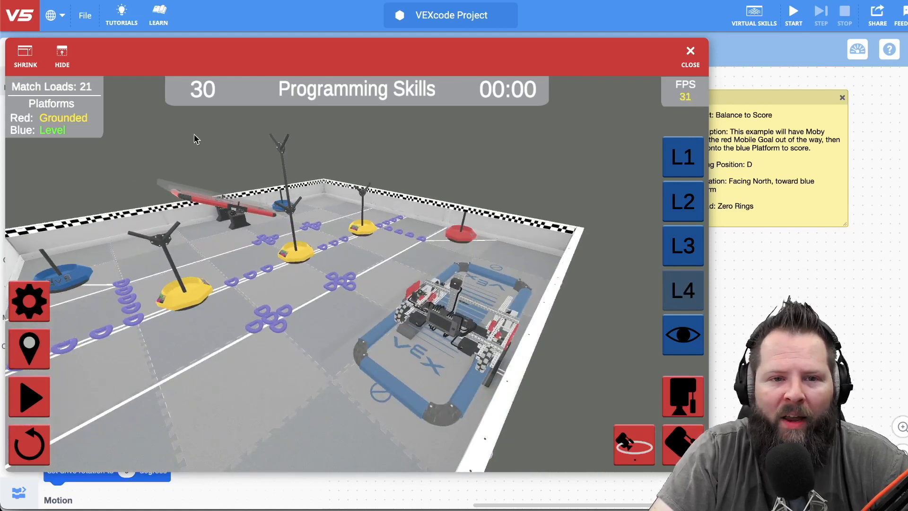
# - Reopen the example projects gallery from the File menu
pyautogui.click(84, 15)
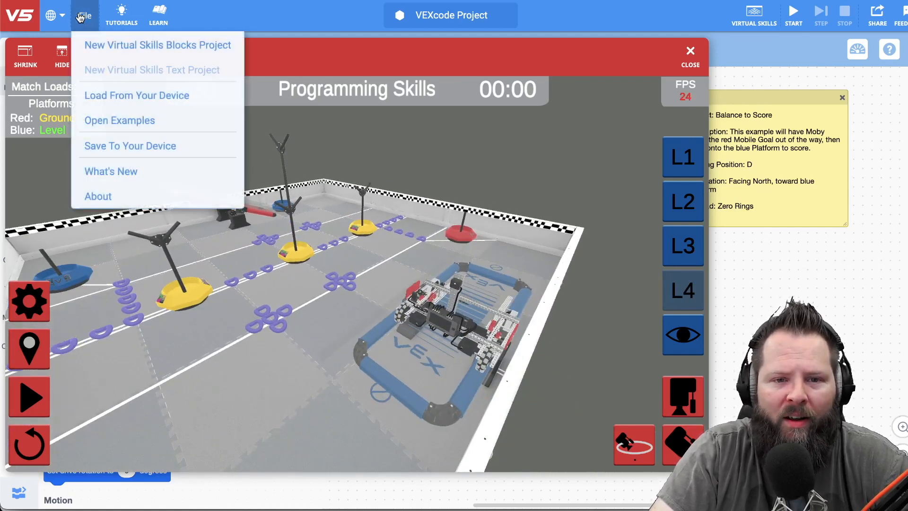
pyautogui.moveTo(119, 120)
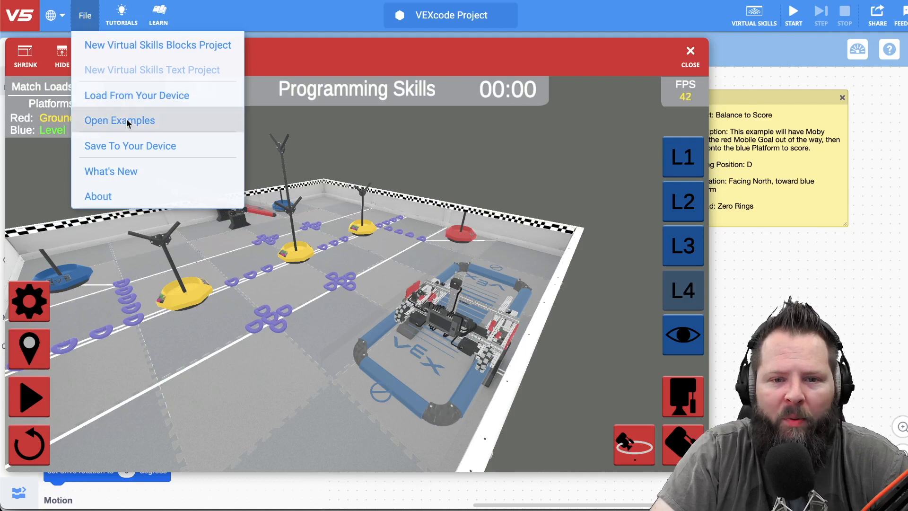
pyautogui.click(119, 120)
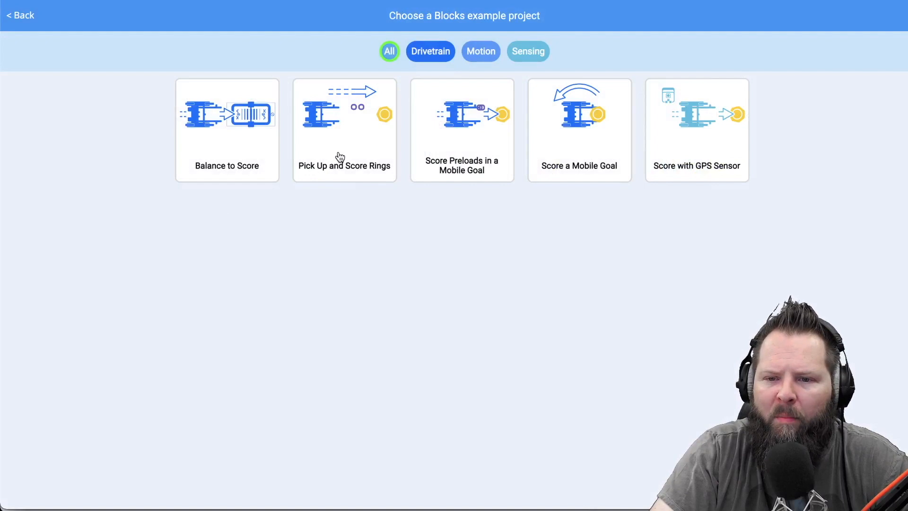
pyautogui.moveTo(486, 166)
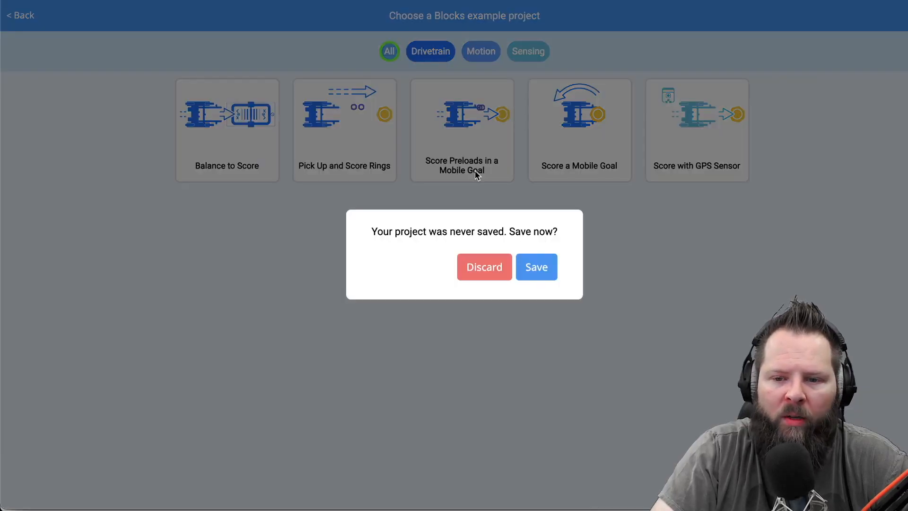
# - Discard the unsaved project, load Score Preloads in a Mobile Goal, and place the robot at position D
pyautogui.click(484, 266)
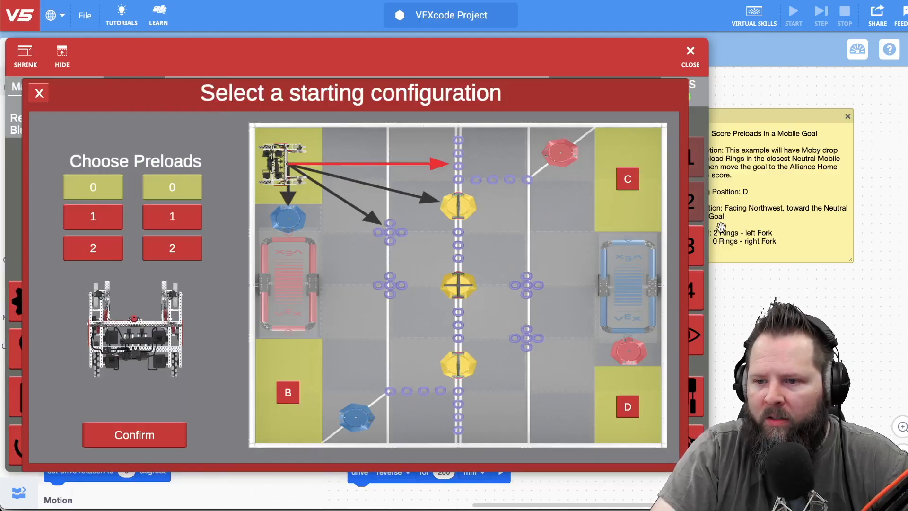
pyautogui.moveTo(645, 372)
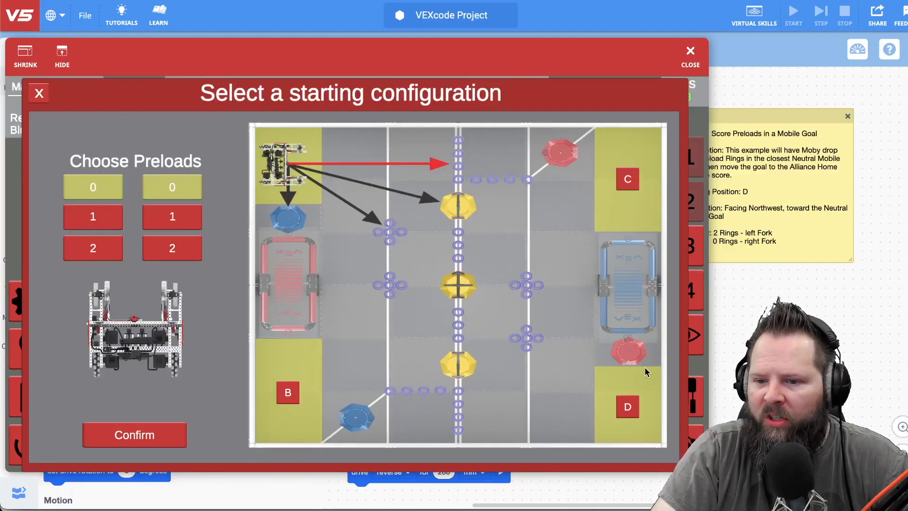
pyautogui.click(627, 407)
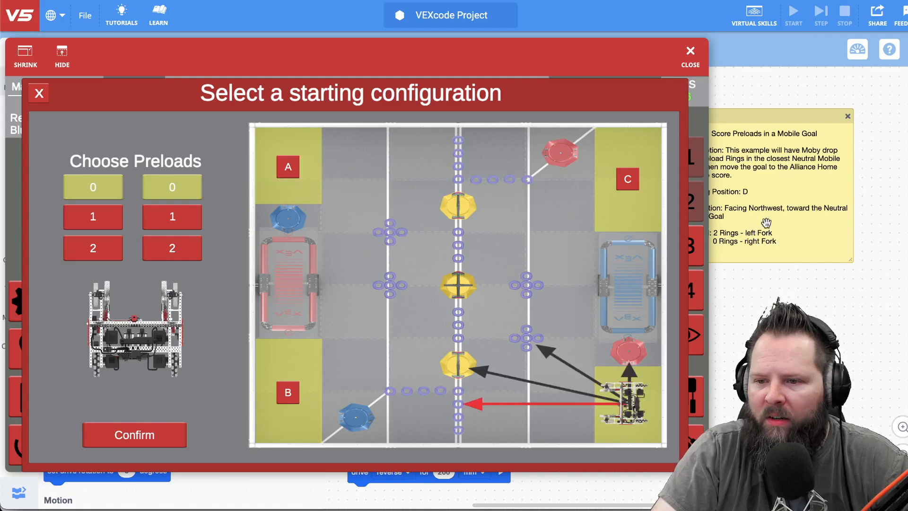
pyautogui.moveTo(755, 104)
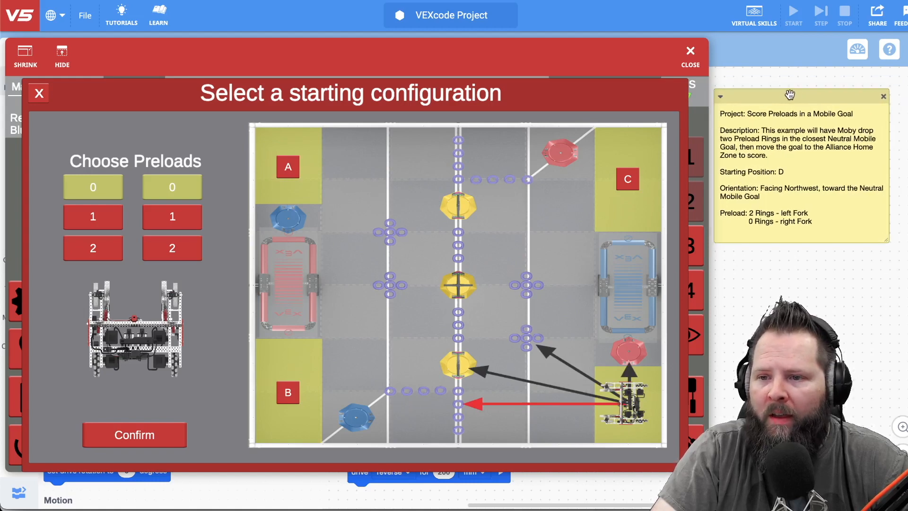
pyautogui.moveTo(492, 187)
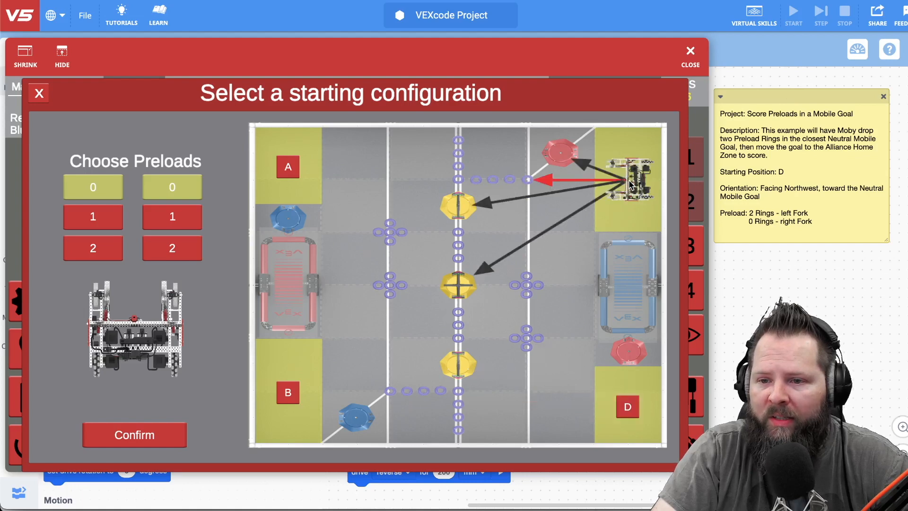
pyautogui.click(287, 167)
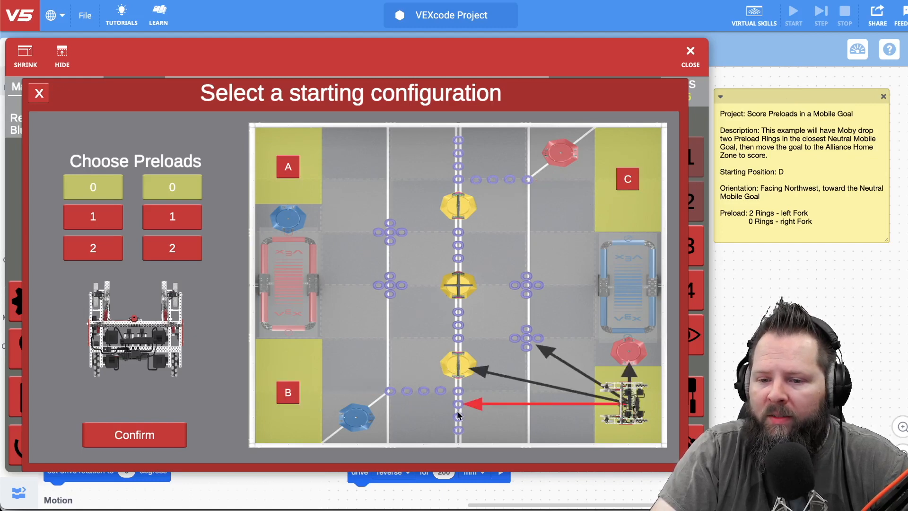
pyautogui.moveTo(501, 406)
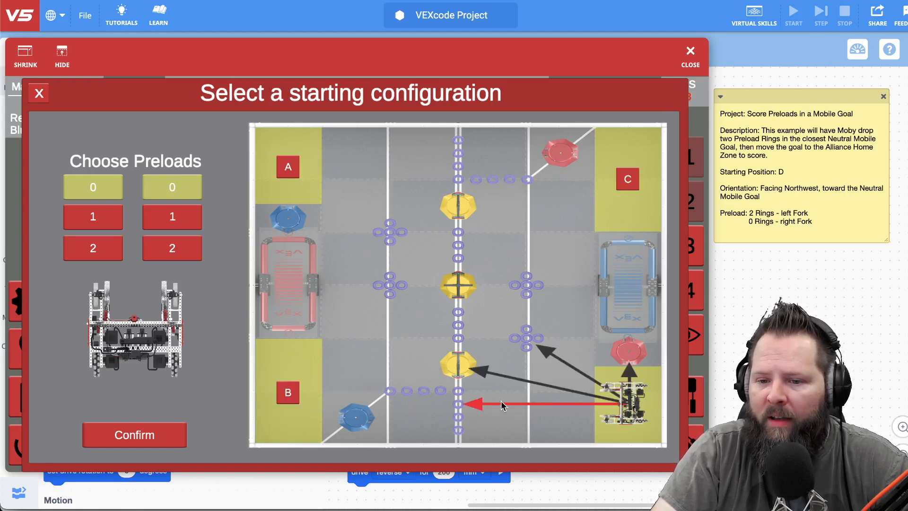
pyautogui.moveTo(544, 356)
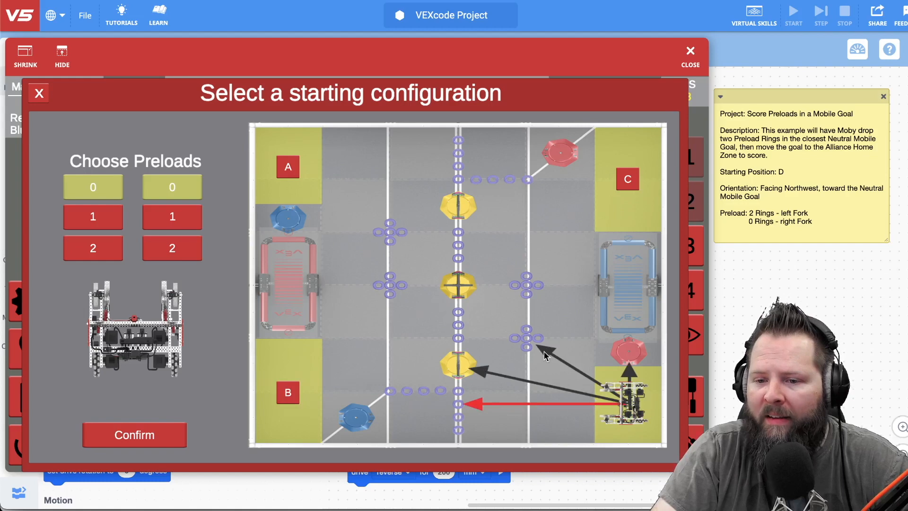
pyautogui.moveTo(476, 370)
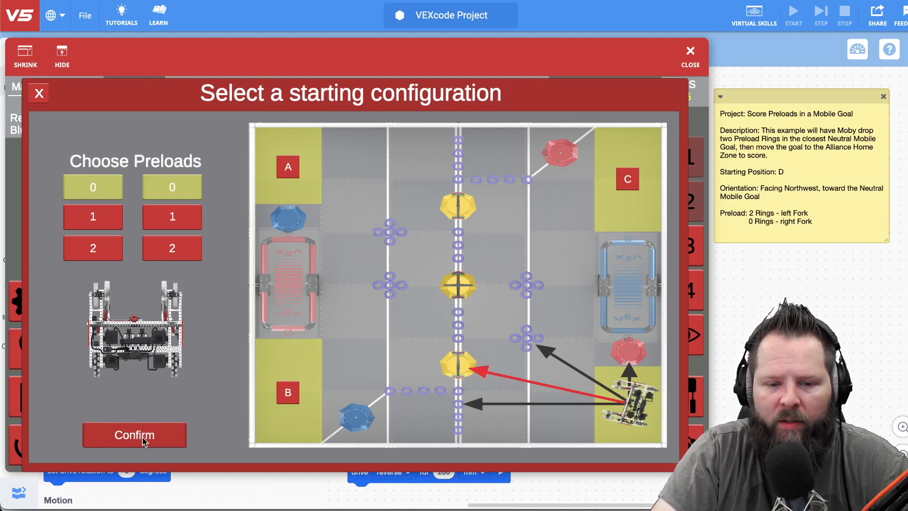
# - Confirm the start, let the run end at 0 points, and dismiss the results to reset the field to 01:00
pyautogui.click(134, 435)
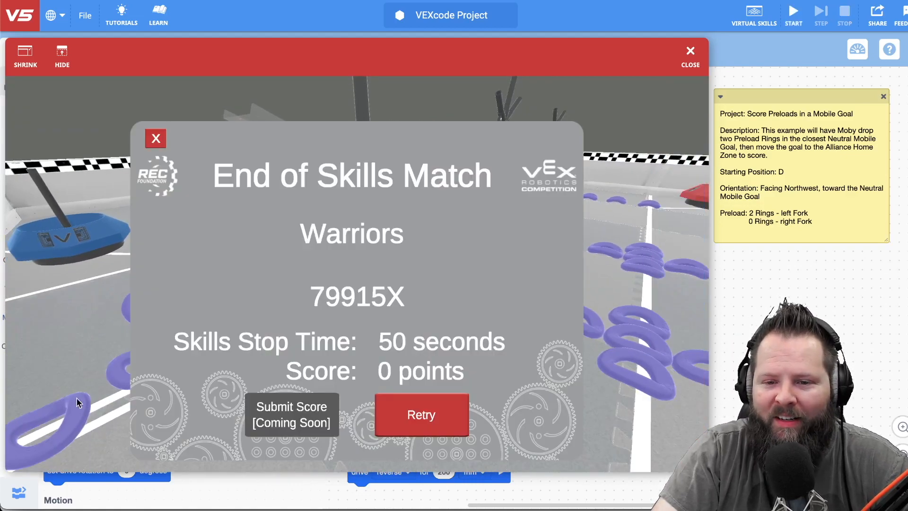
pyautogui.click(420, 414)
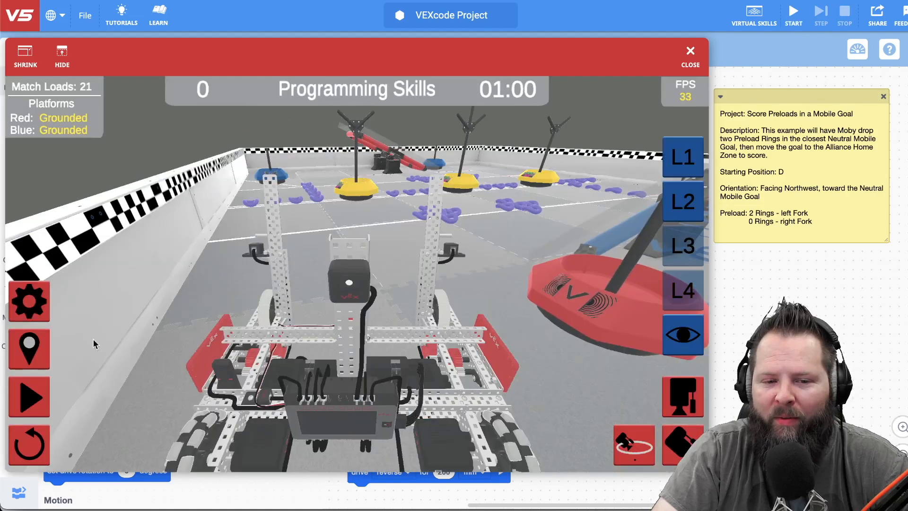
pyautogui.moveTo(47, 356)
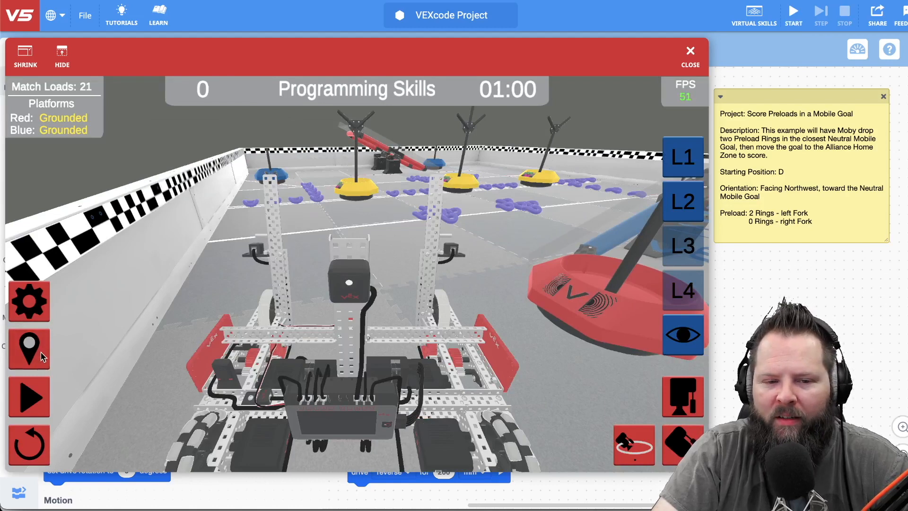
# - Reopen the starting configuration and preload 2 rings on the left fork and 0 on the right
pyautogui.click(28, 347)
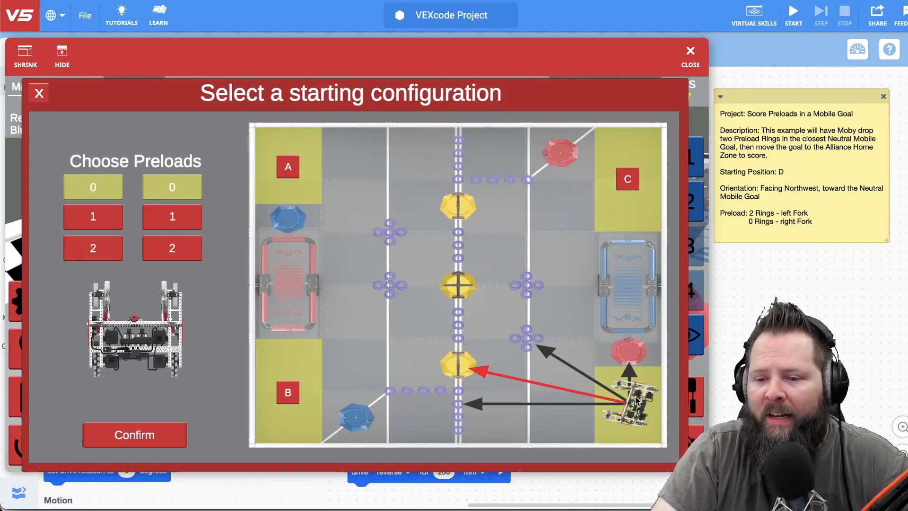
pyautogui.moveTo(489, 379)
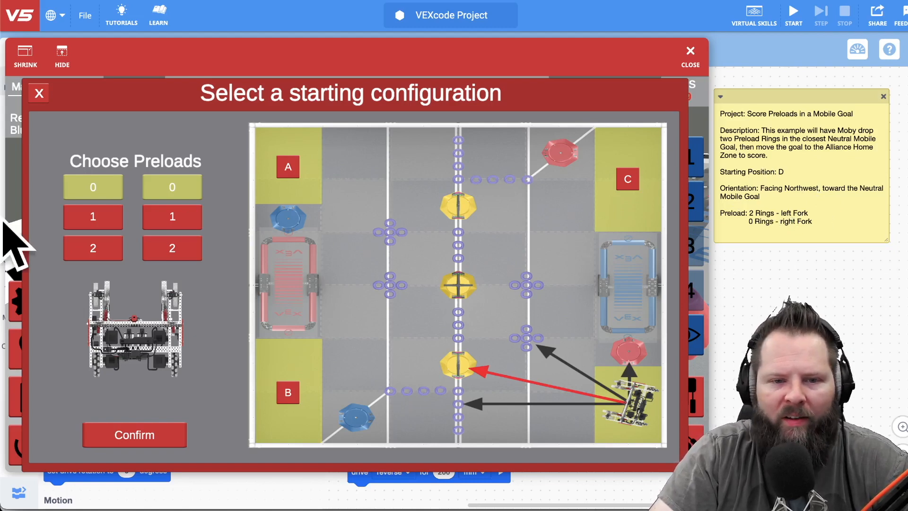
pyautogui.click(93, 247)
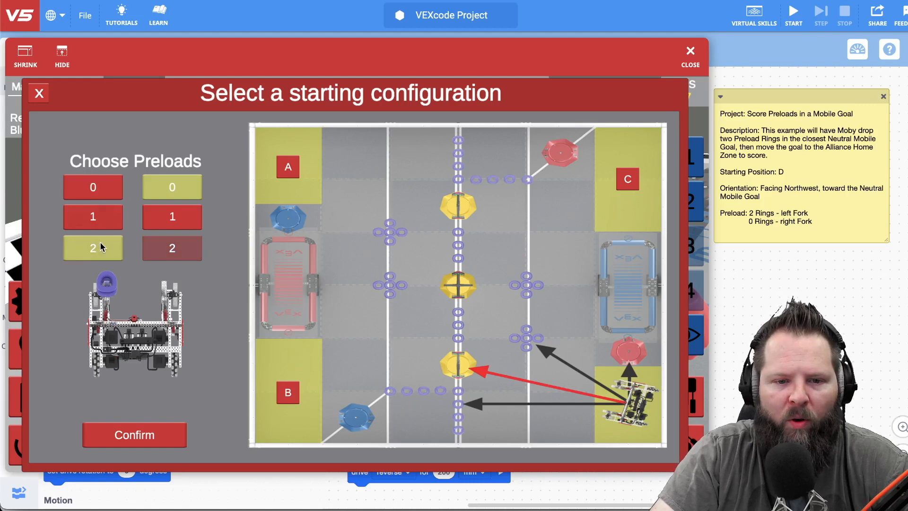
pyautogui.moveTo(102, 255)
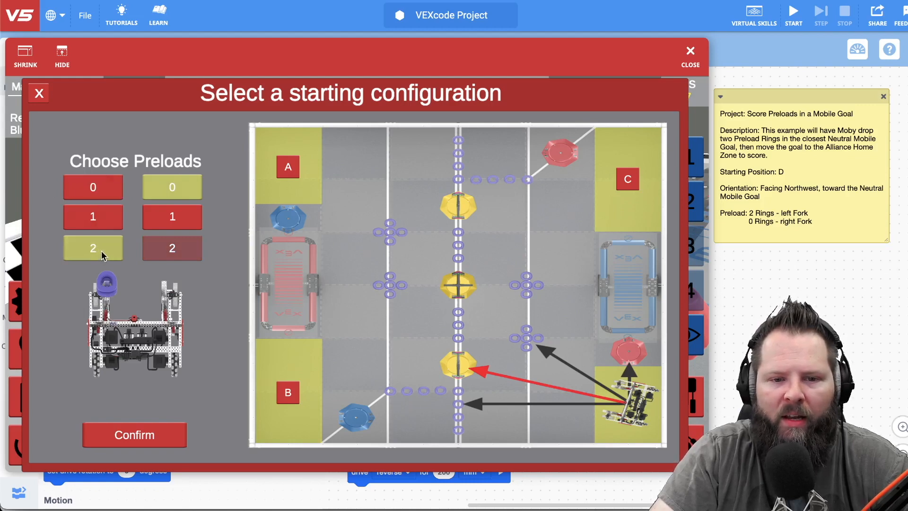
pyautogui.moveTo(130, 249)
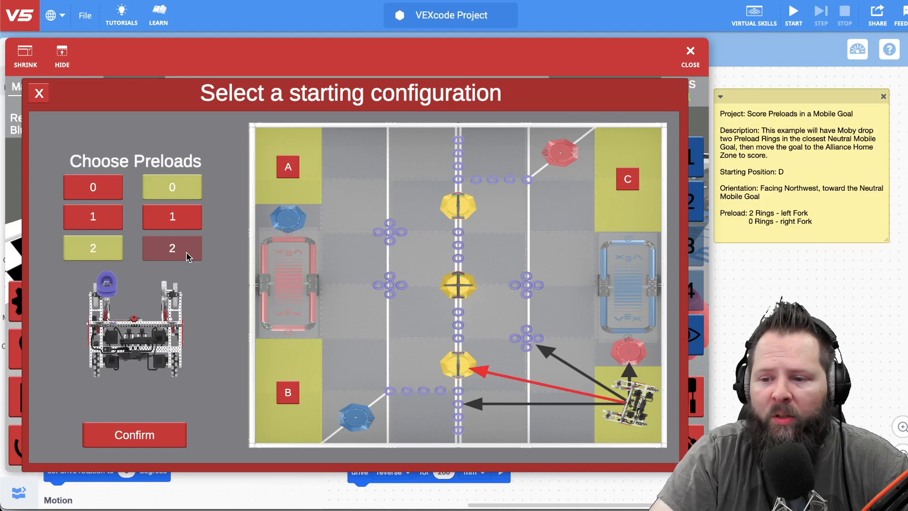
pyautogui.click(171, 215)
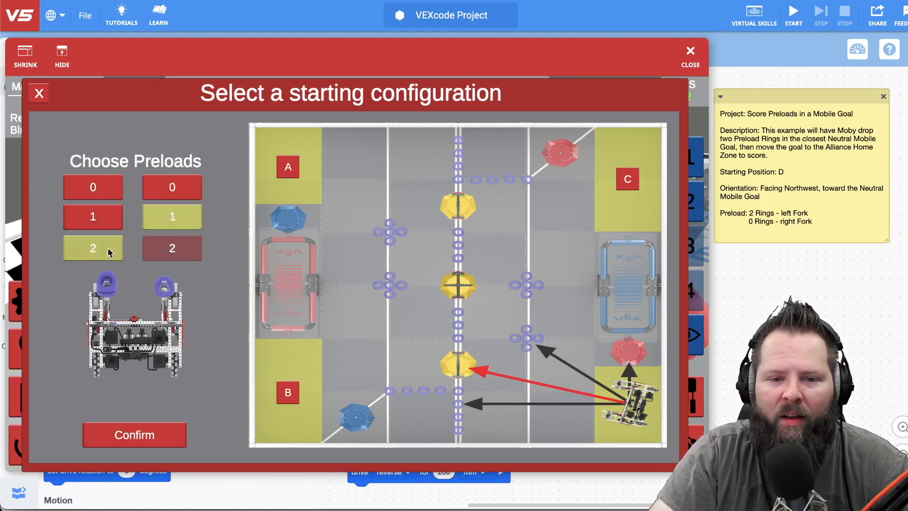
pyautogui.click(172, 248)
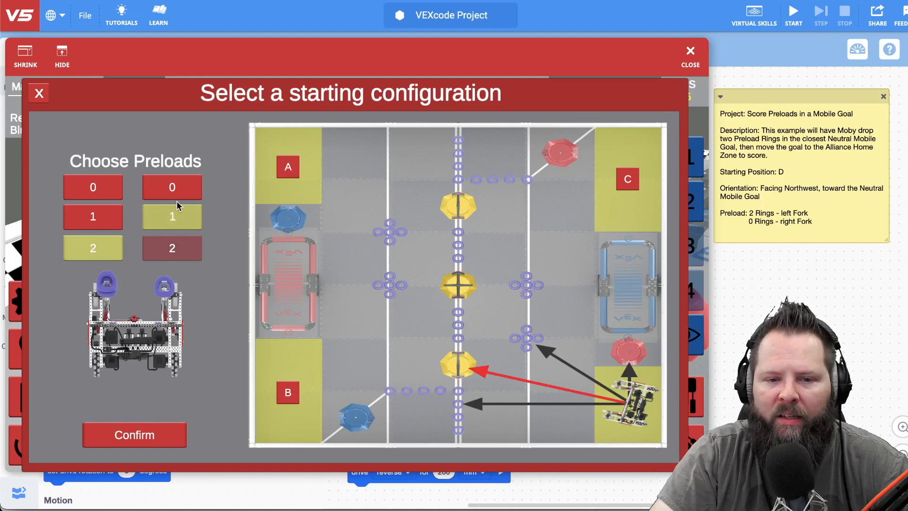
pyautogui.click(171, 186)
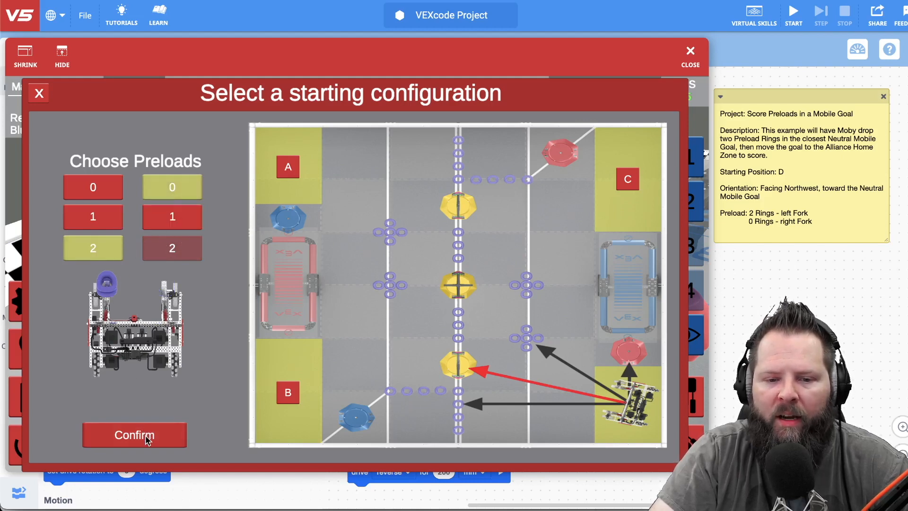
# - Confirm the preload starting configuration, run the timed skills match to 22 points, then reset the field
pyautogui.click(134, 435)
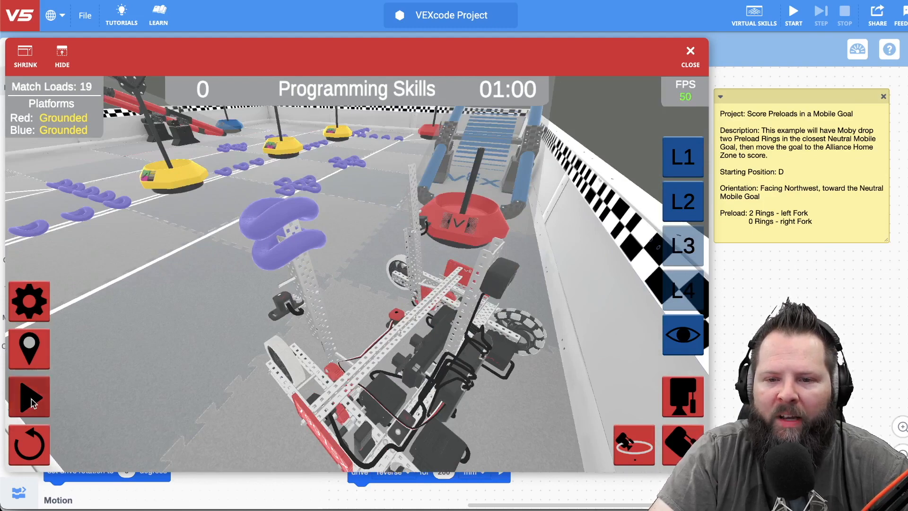
pyautogui.click(29, 396)
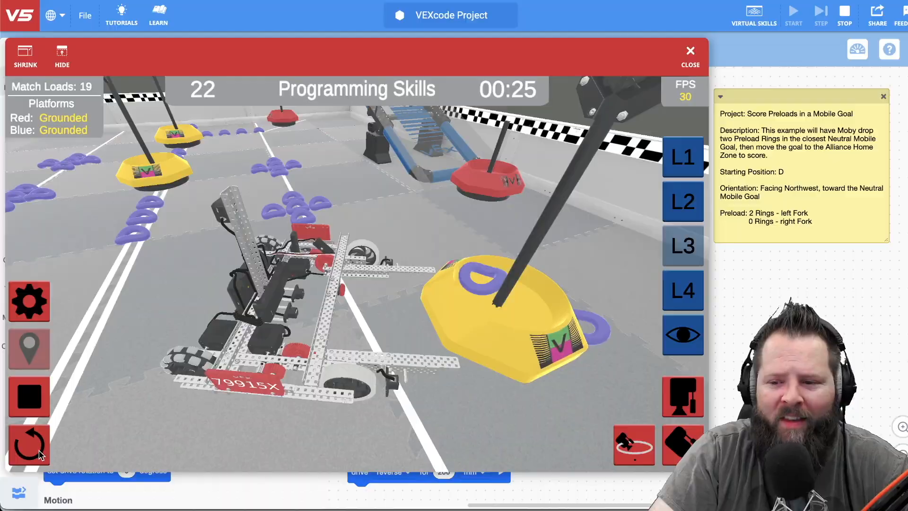
pyautogui.click(690, 56)
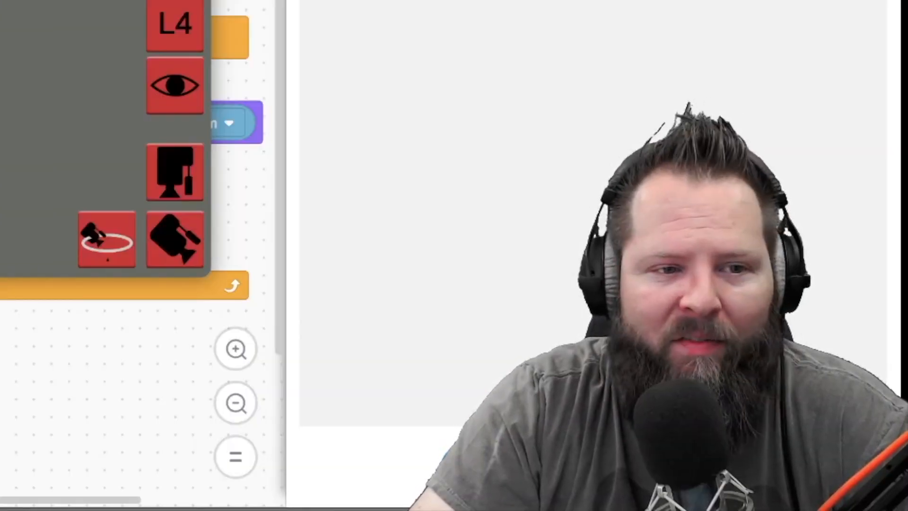